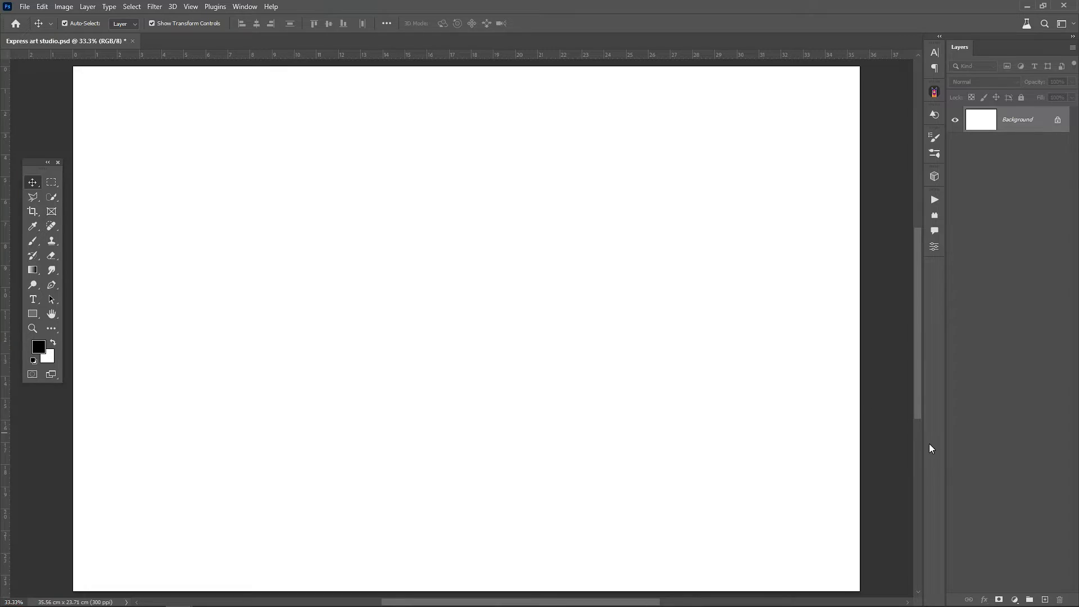
# Add a Solid Color fill layer set to dark grey #272727 over the white canvas
pyautogui.click(1014, 599)
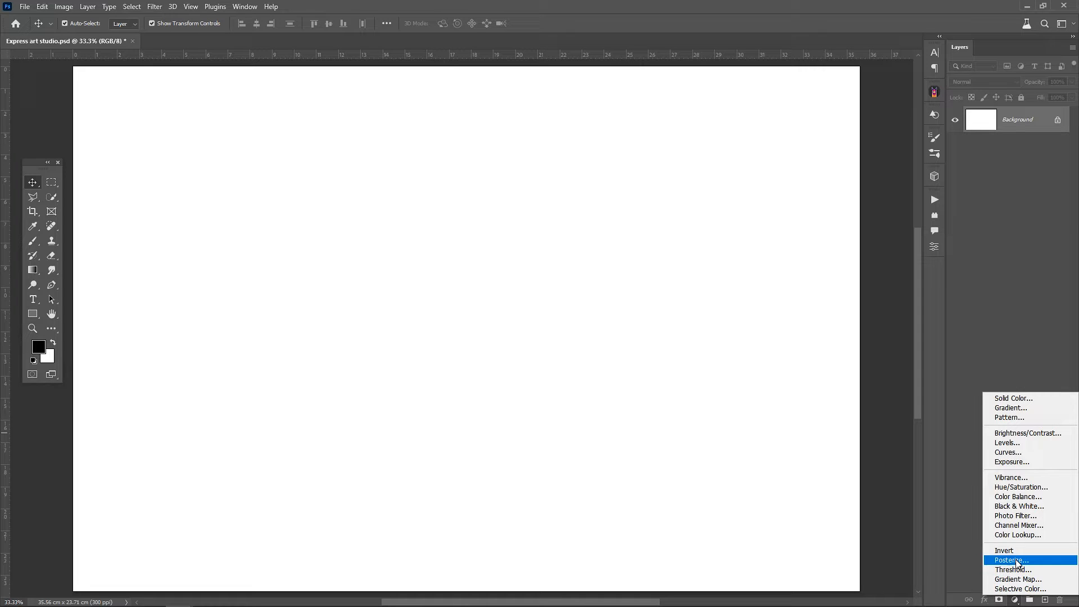
pyautogui.moveTo(1011, 398)
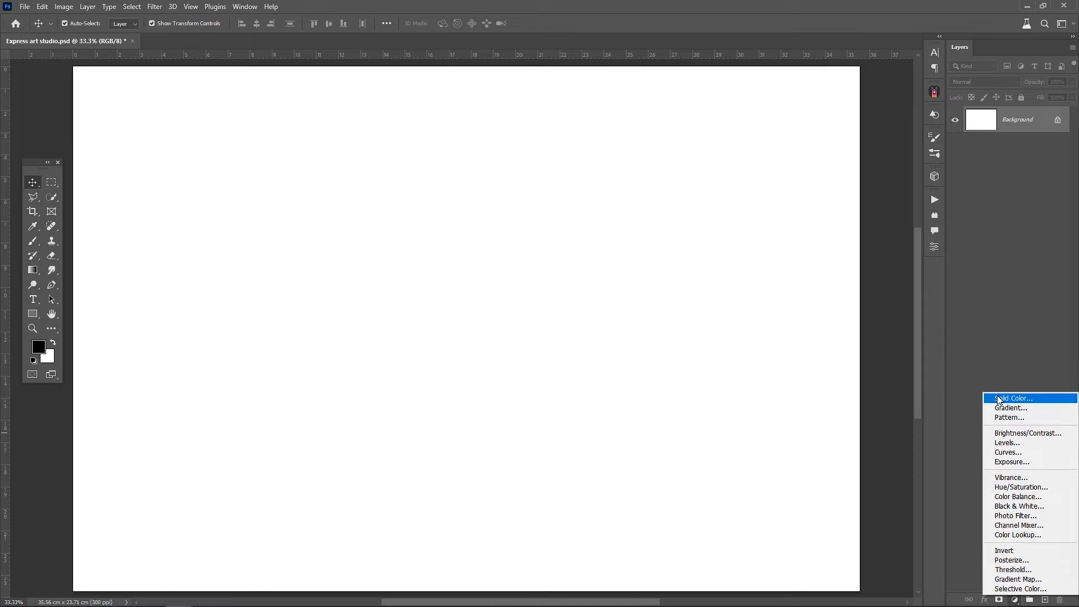
pyautogui.click(1011, 398)
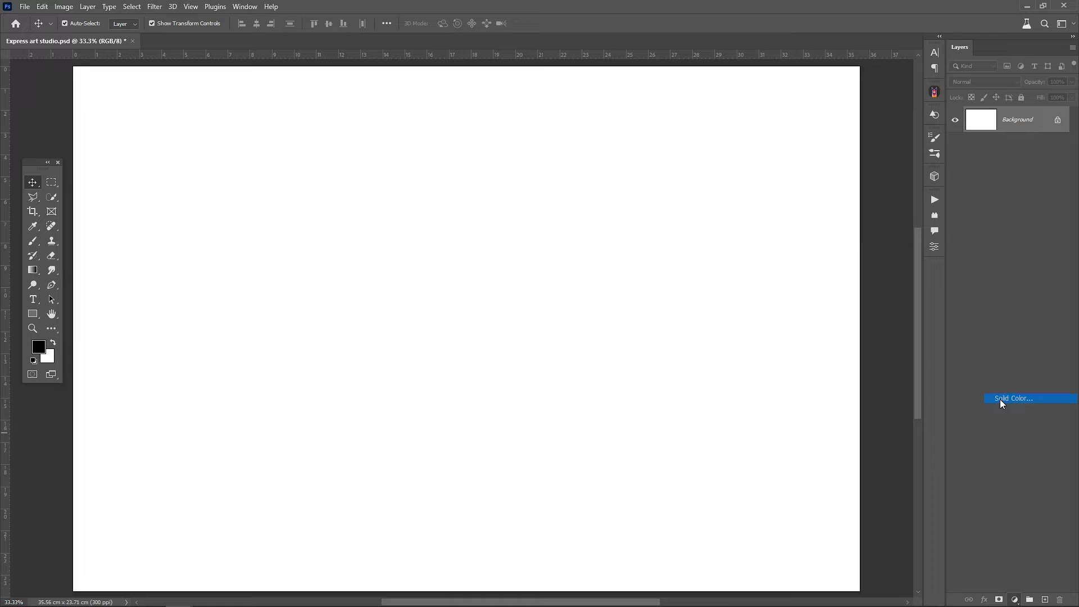
pyautogui.click(1012, 397)
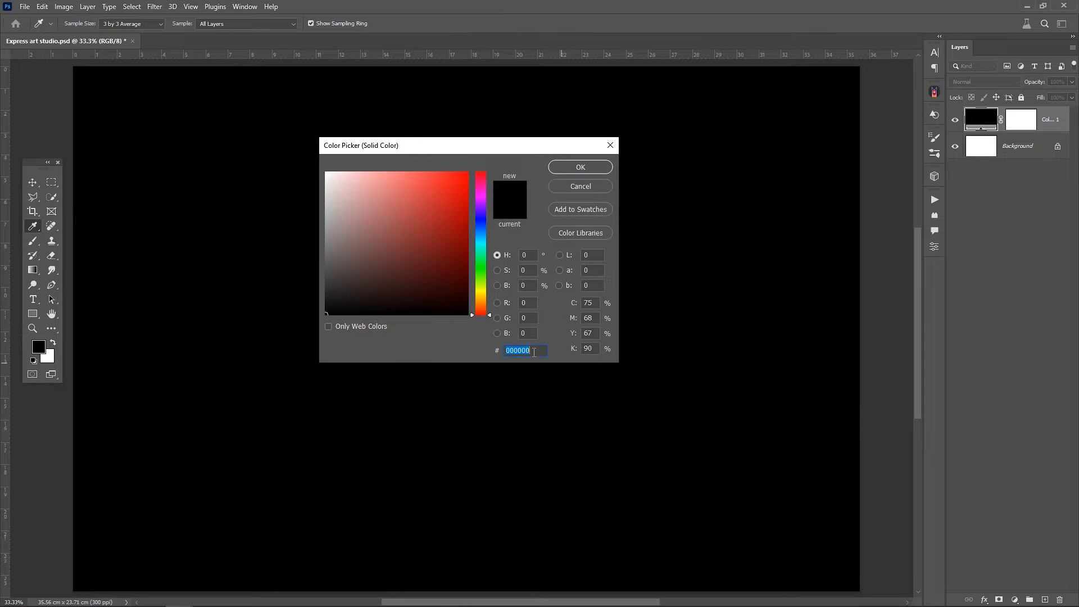
pyautogui.write('272')
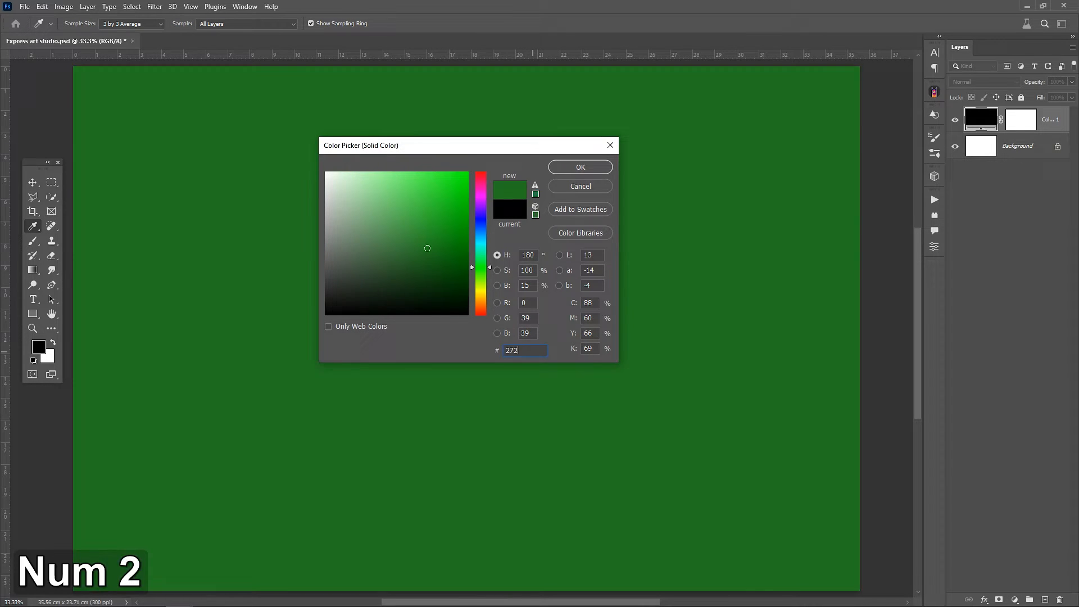
pyautogui.write('272727')
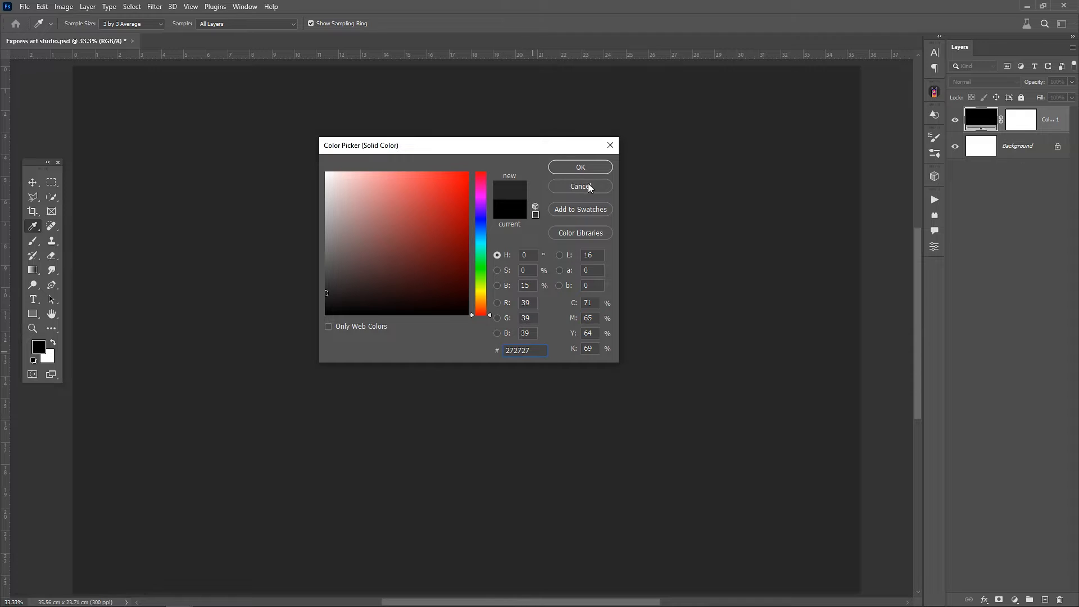
pyautogui.click(580, 166)
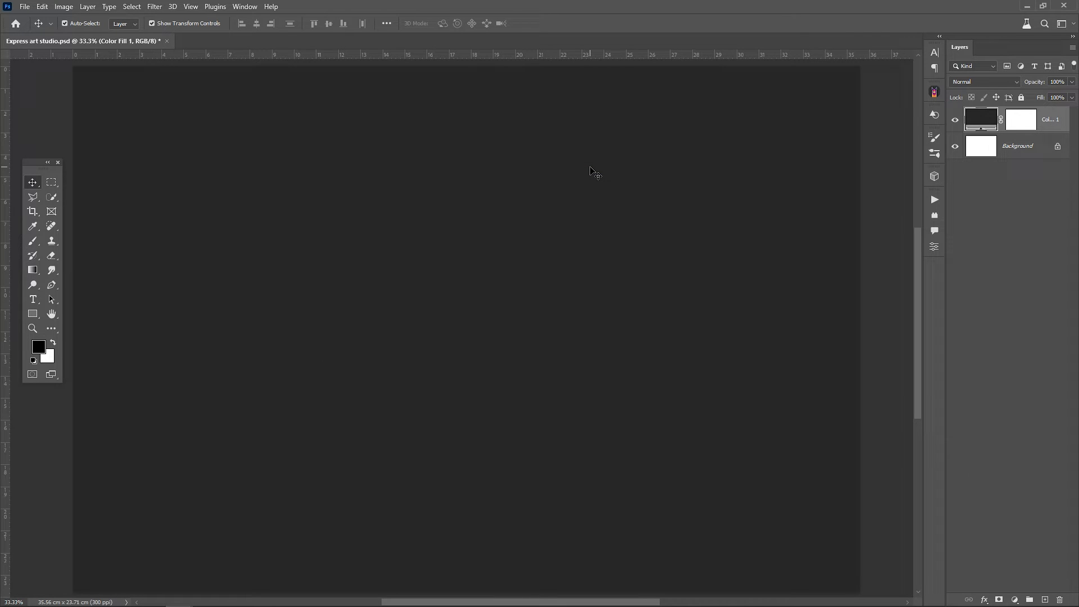
# Paste the Texture 01 image above the fill and set its blend mode to Overlay
pyautogui.press('ctrl+v')
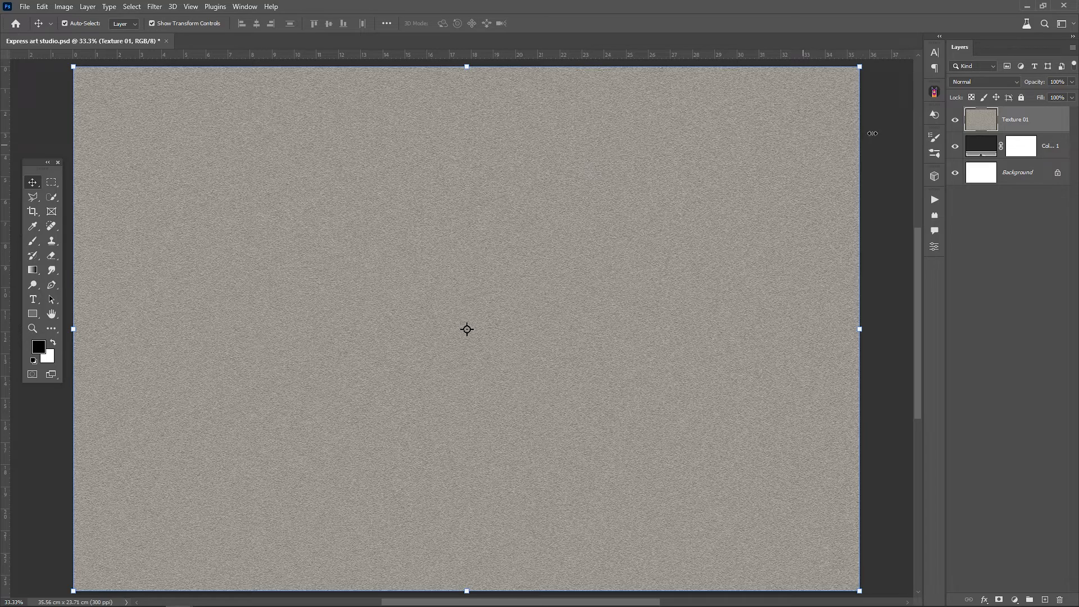
pyautogui.click(986, 82)
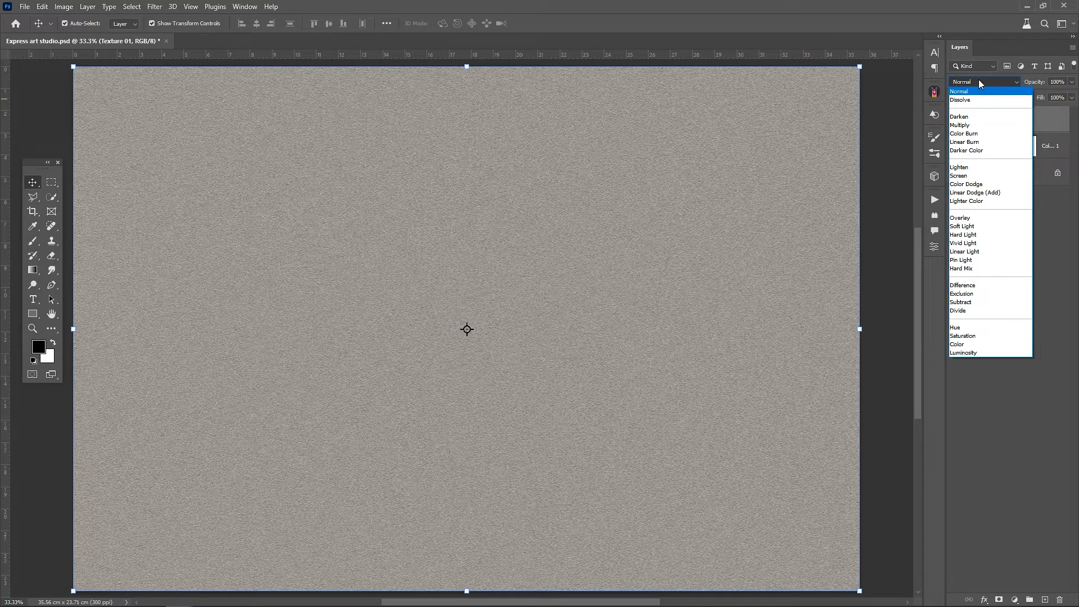
pyautogui.click(966, 202)
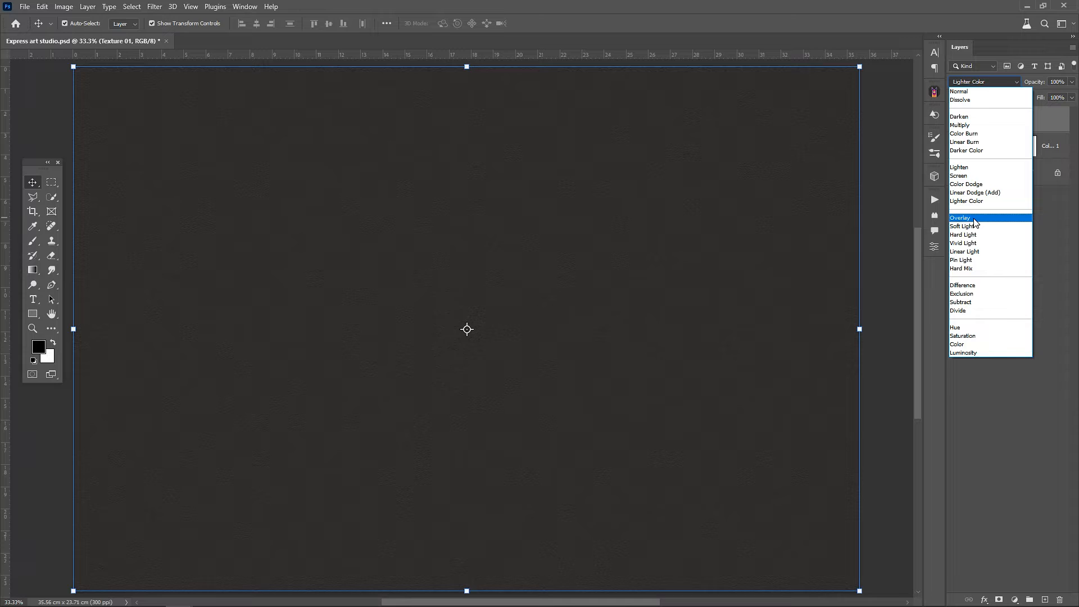
pyautogui.click(959, 217)
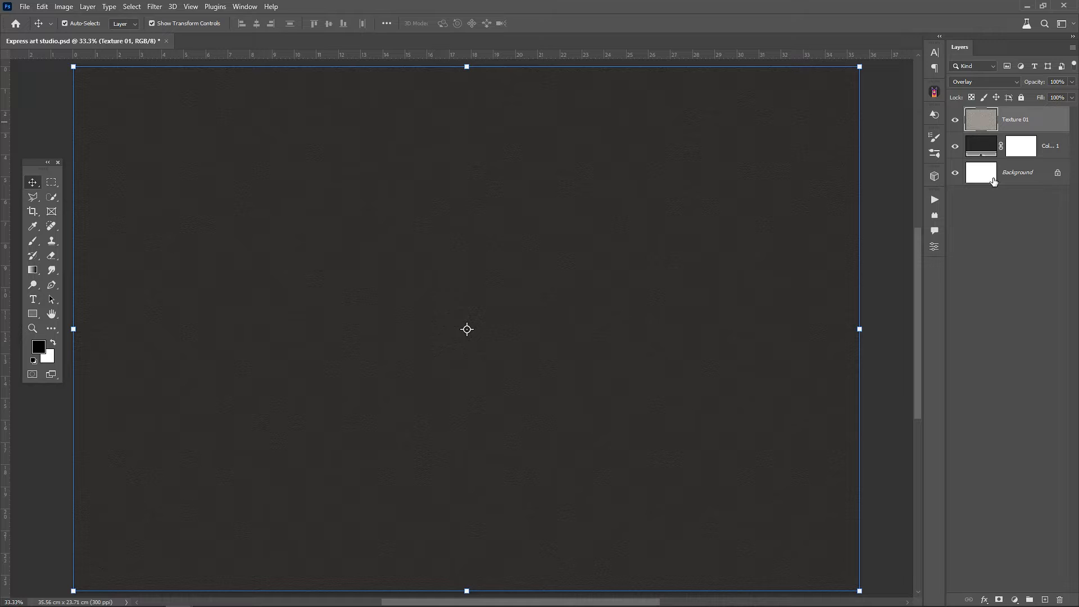
pyautogui.click(1014, 600)
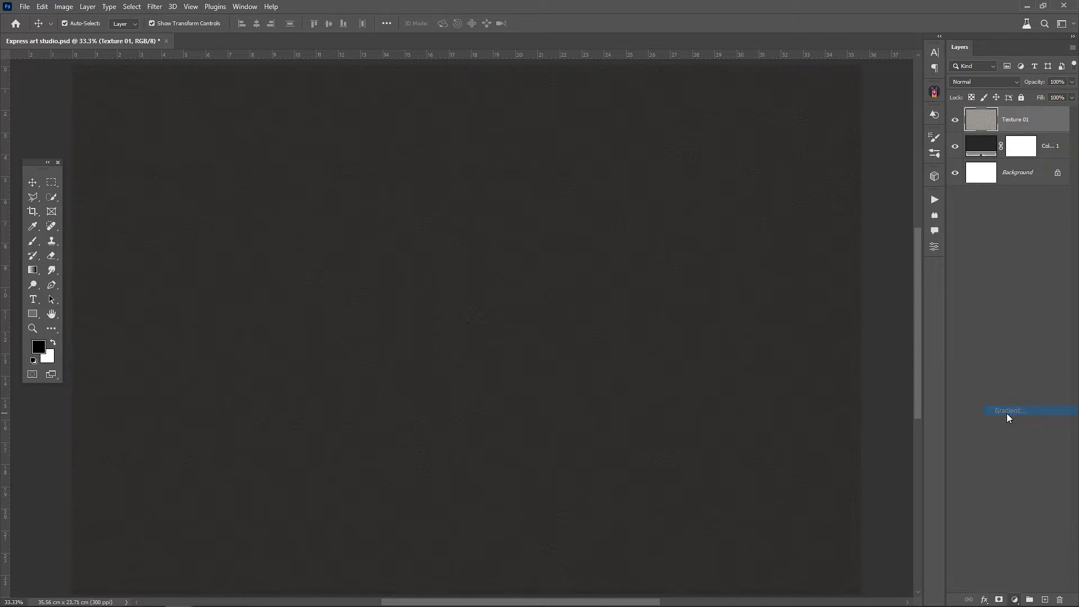
# Add a Gradient fill layer using the black-to-white Basics gradient
pyautogui.click(1009, 410)
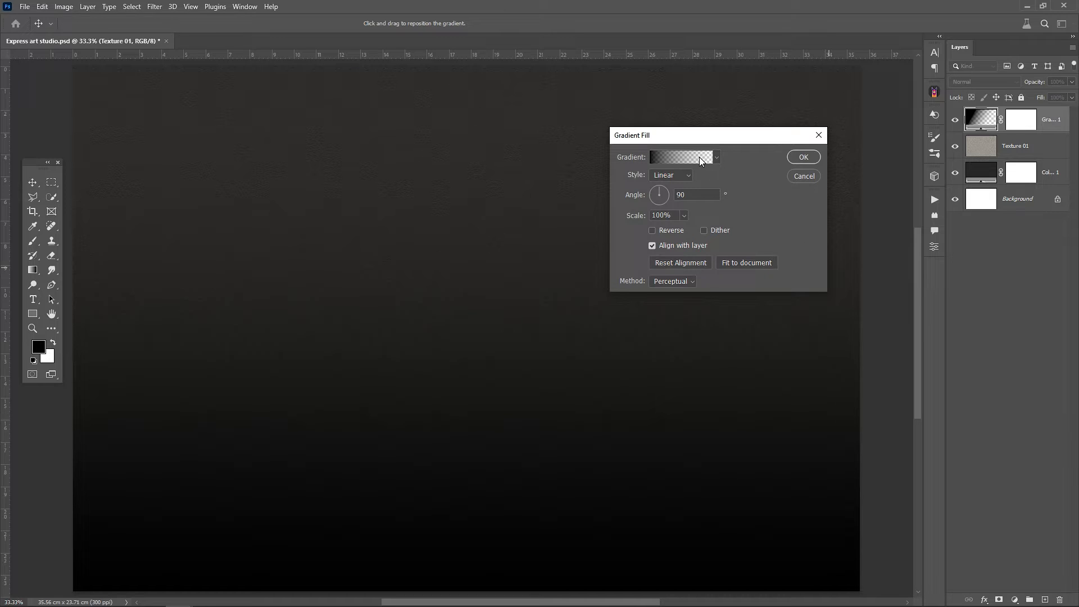
pyautogui.click(716, 157)
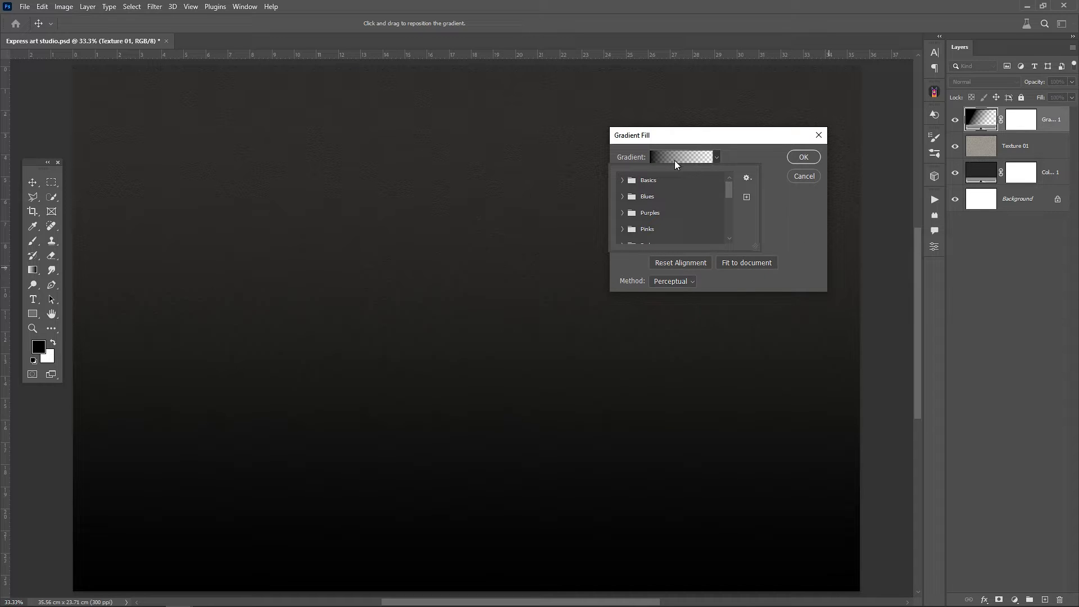
pyautogui.click(623, 180)
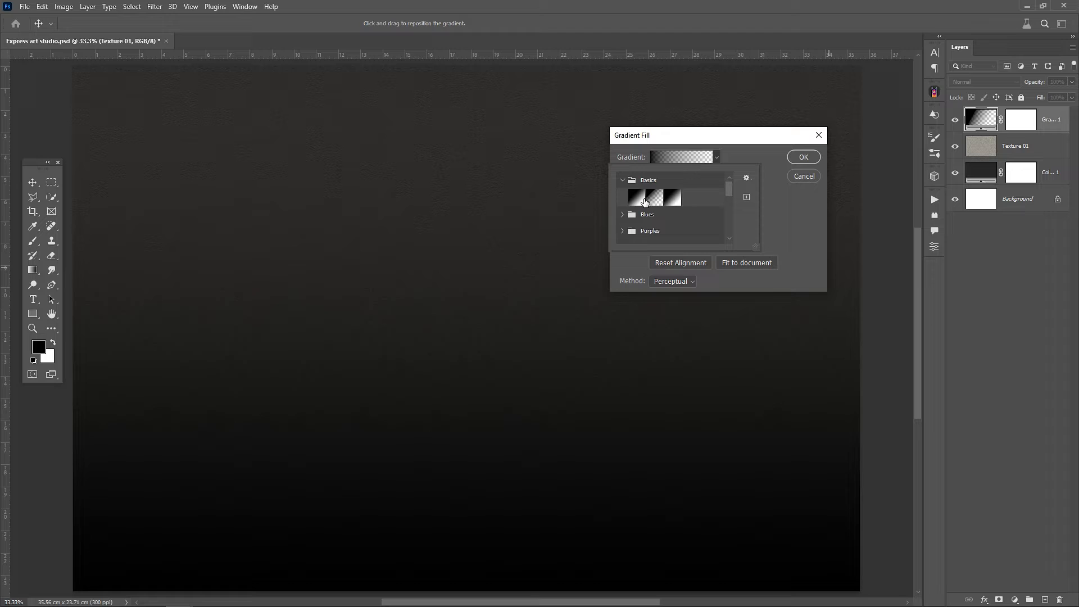
pyautogui.click(652, 197)
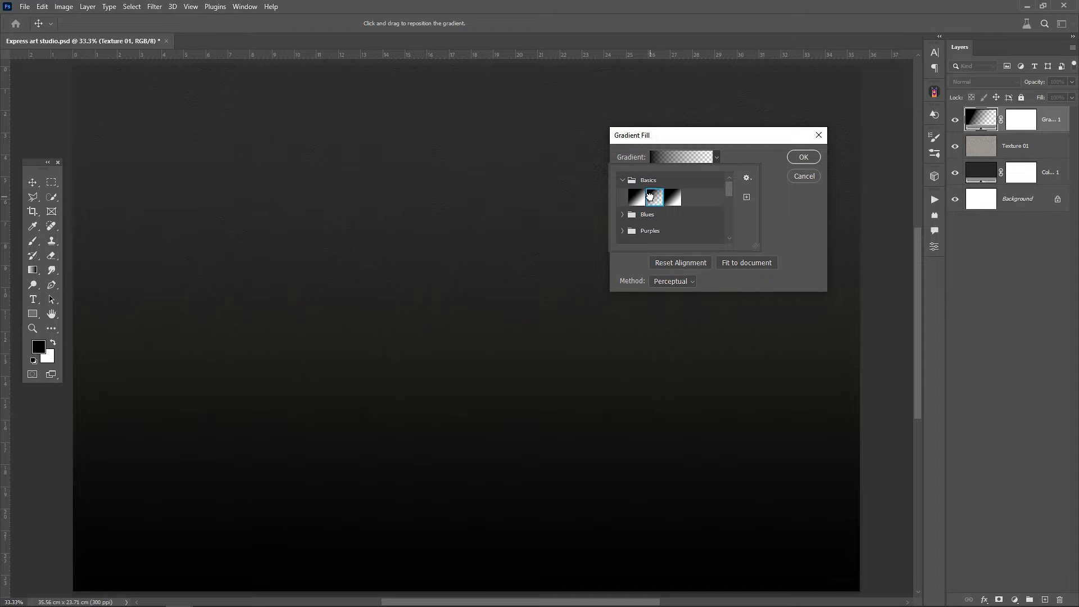
# Make the gradient radial, reversed and scaled to 329%, then confirm the vignette fill
pyautogui.click(670, 175)
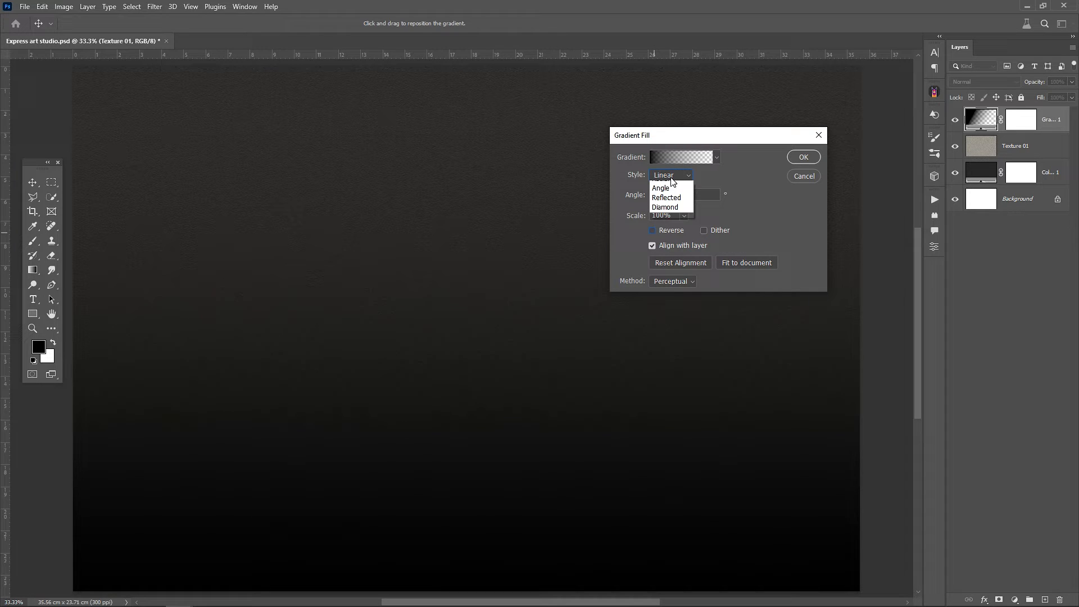
pyautogui.click(663, 183)
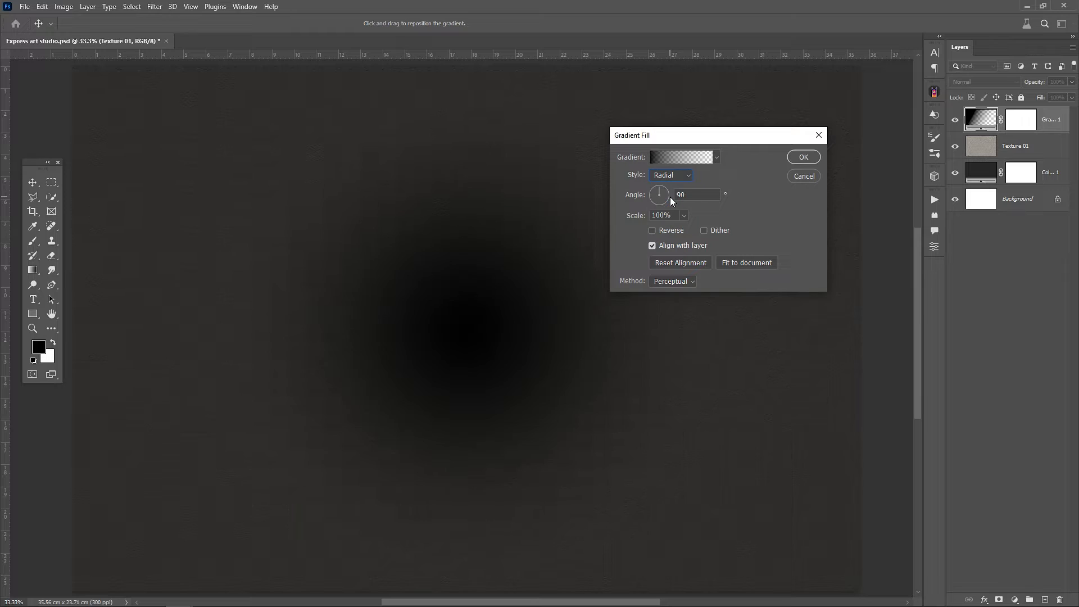
pyautogui.click(652, 231)
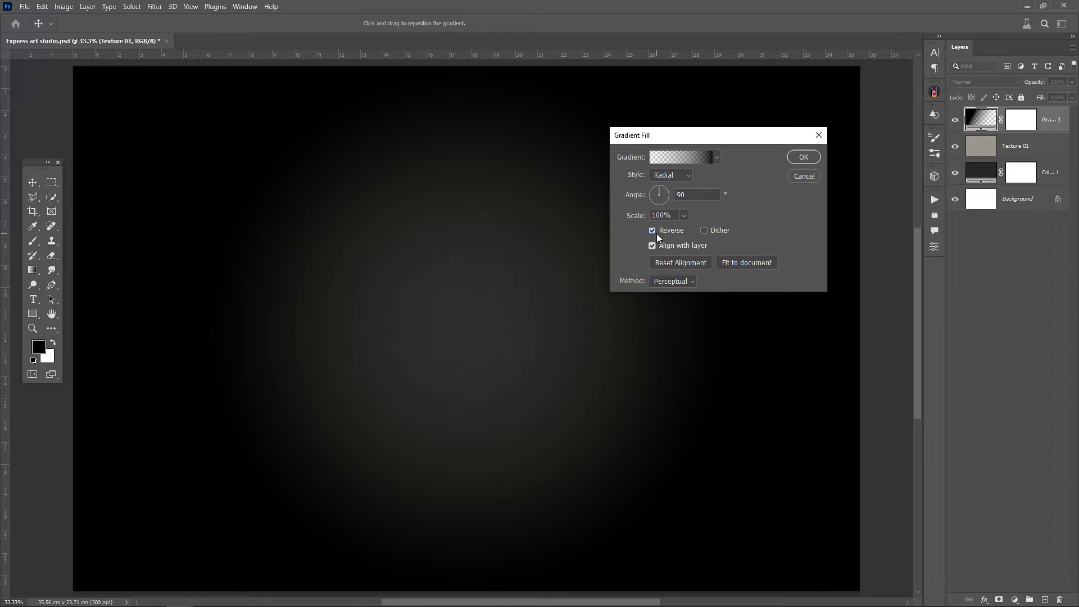
pyautogui.moveTo(681, 200)
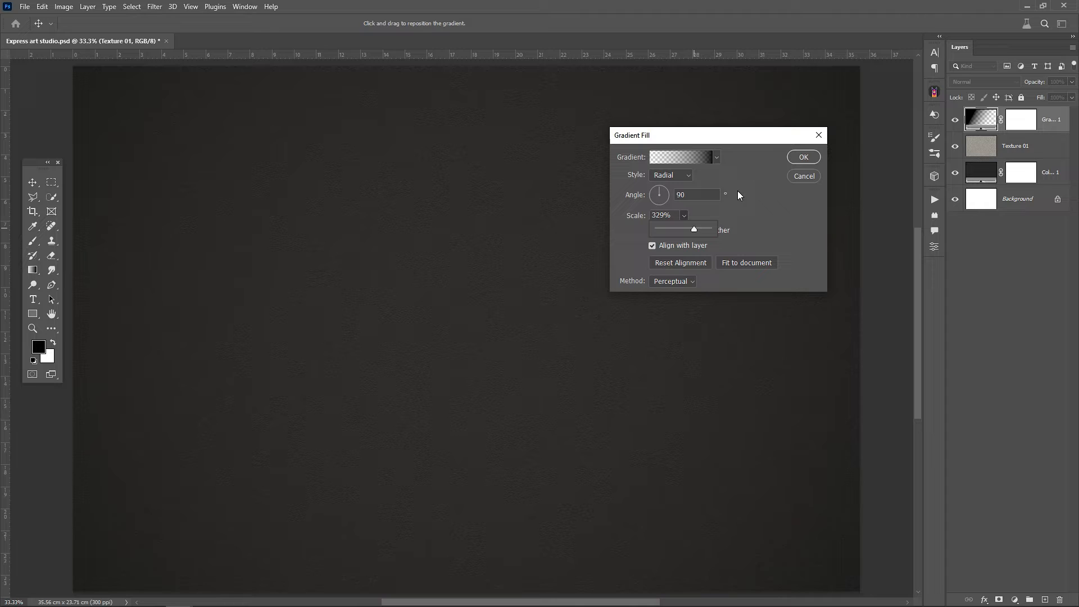
pyautogui.click(803, 158)
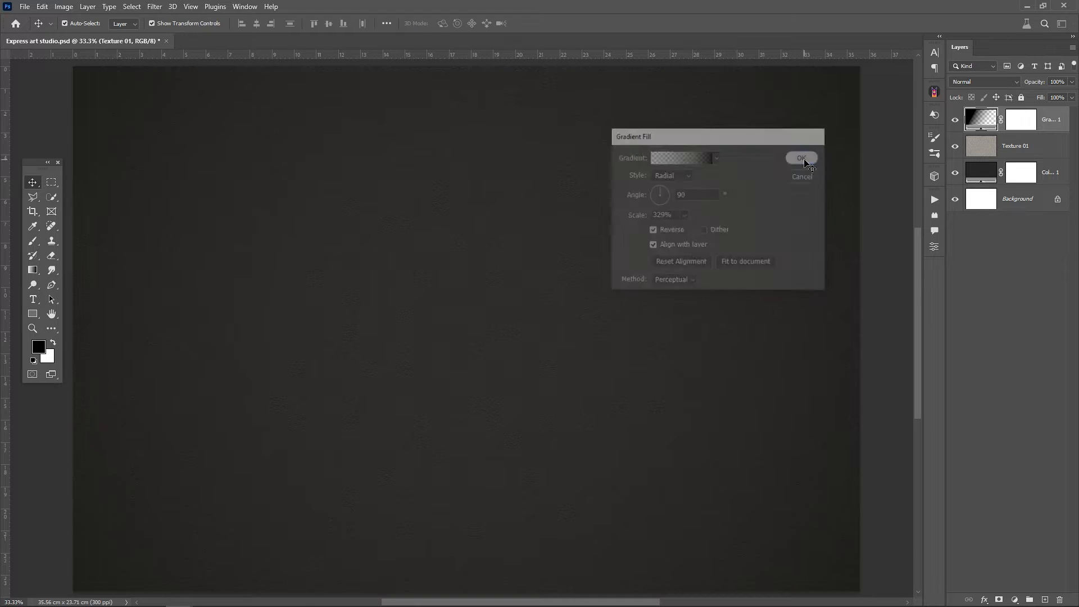
pyautogui.click(800, 158)
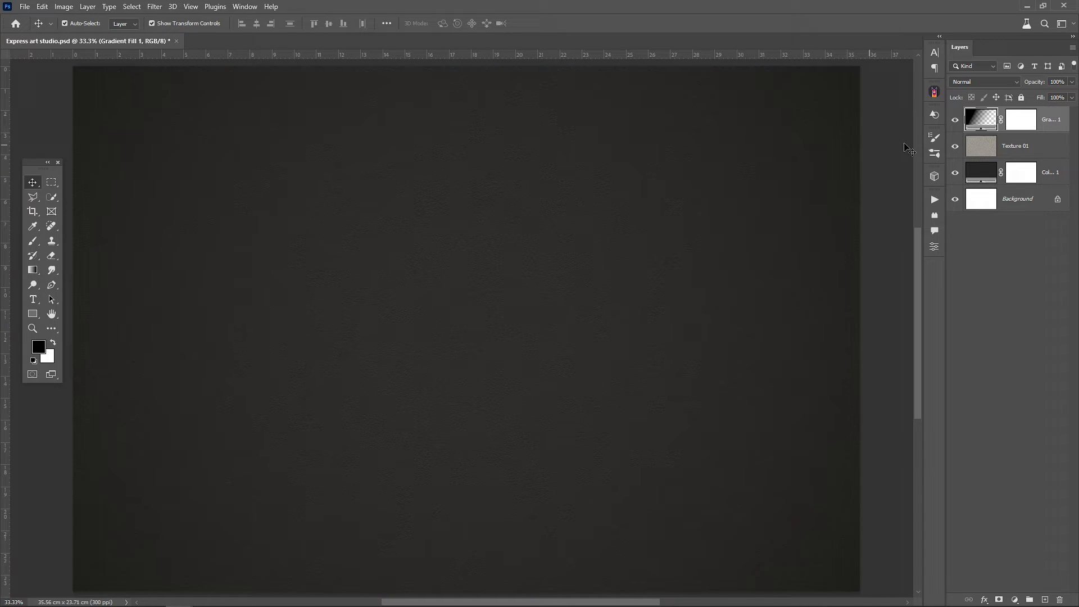
pyautogui.click(1025, 172)
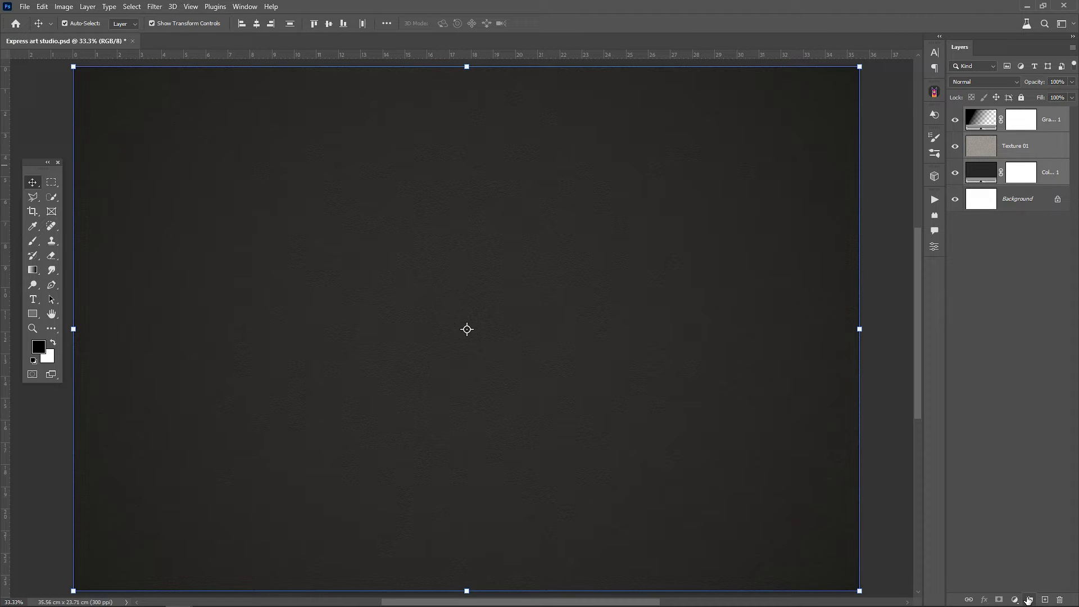
# Group the fill, texture and gradient layers and rename the group 'background'
pyautogui.click(1030, 599)
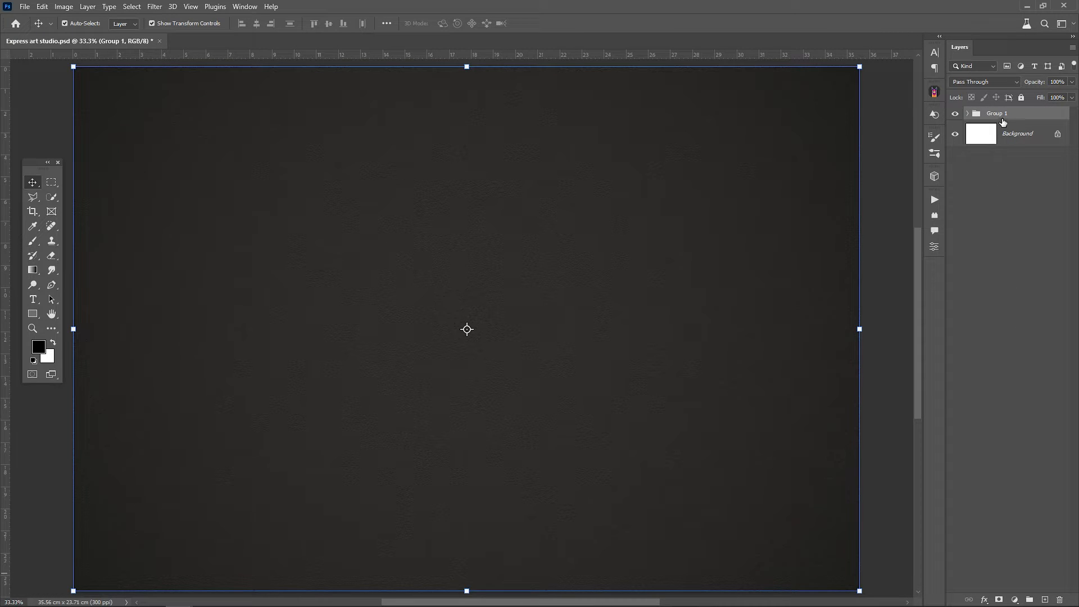
pyautogui.doubleClick(997, 112)
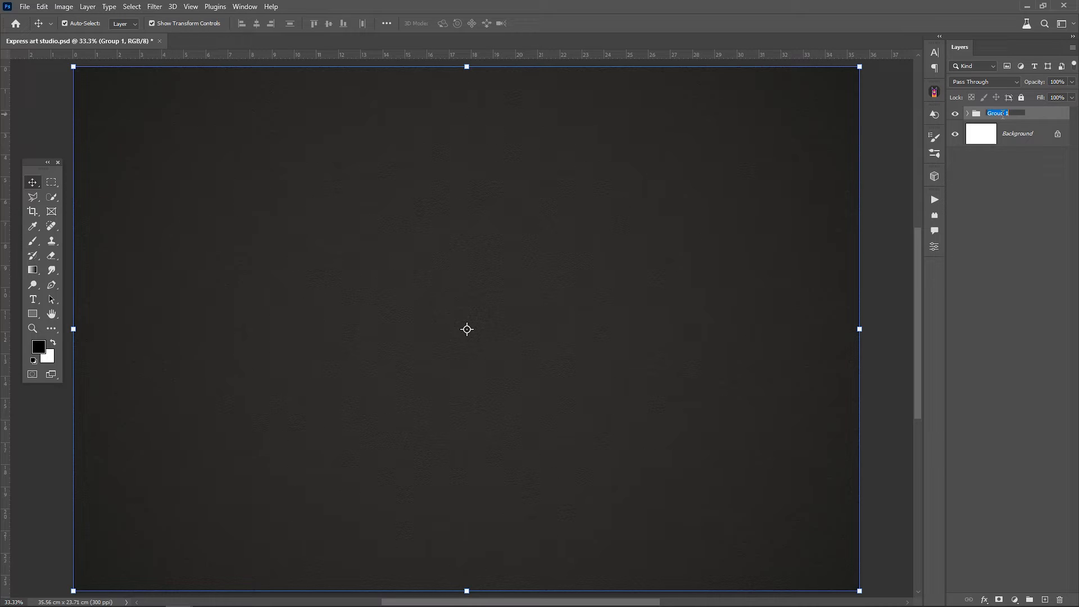
pyautogui.write('background')
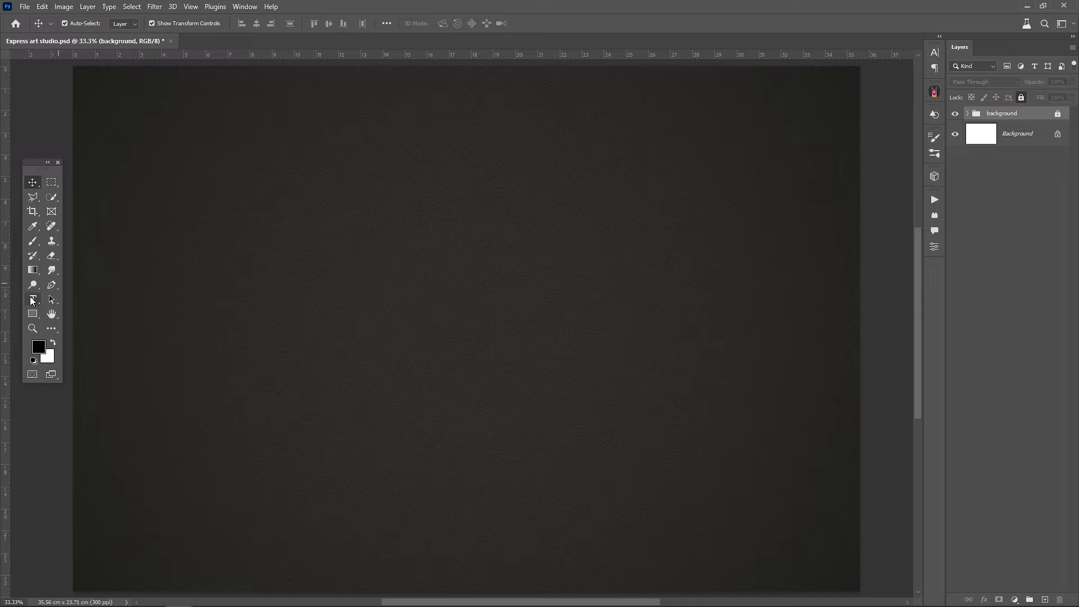
# Create a text layer reading PAPER in the Anton typeface at the canvas centre
pyautogui.click(32, 299)
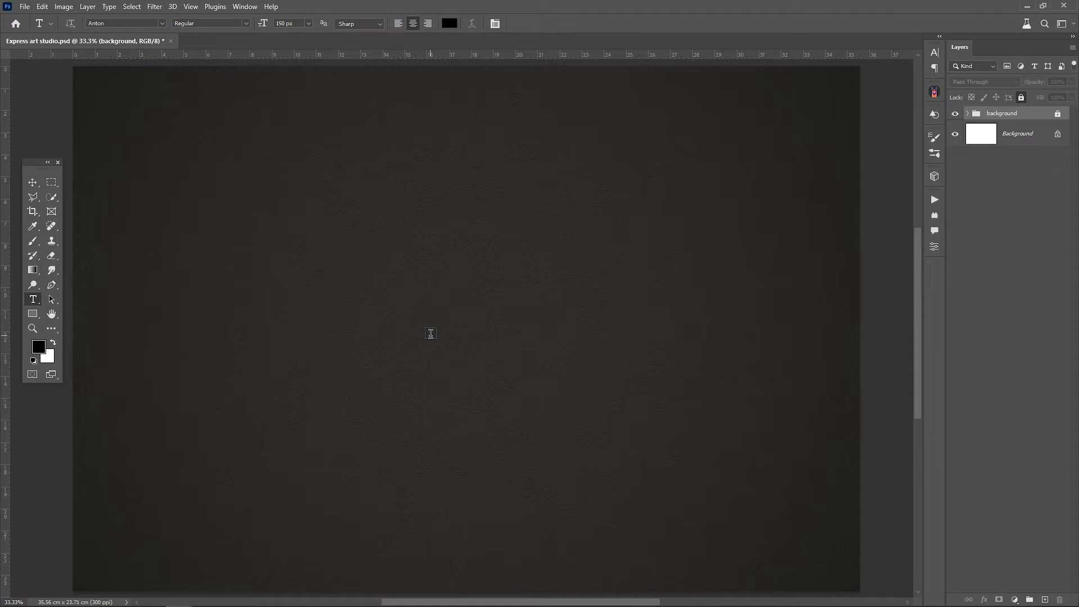
pyautogui.write('LOREM IPSUM')
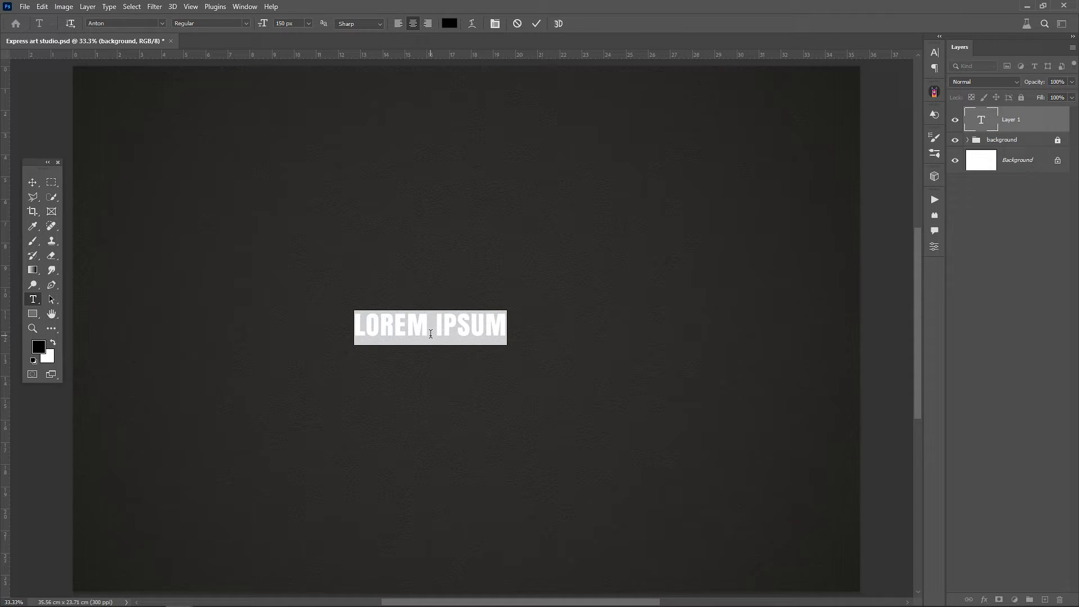
pyautogui.write('PAP')
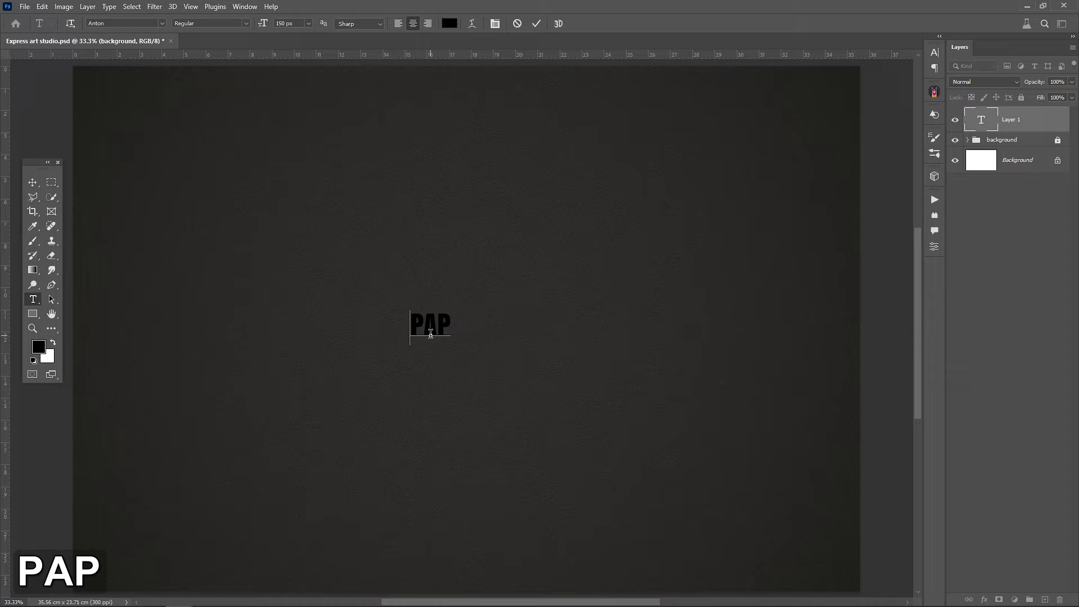
pyautogui.write('ER')
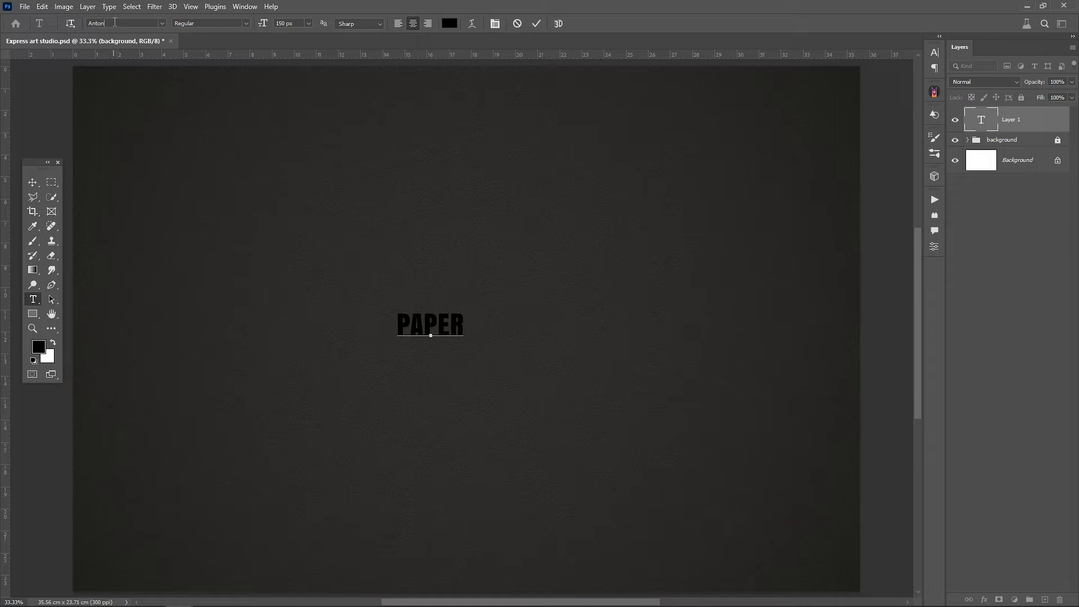
pyautogui.click(31, 182)
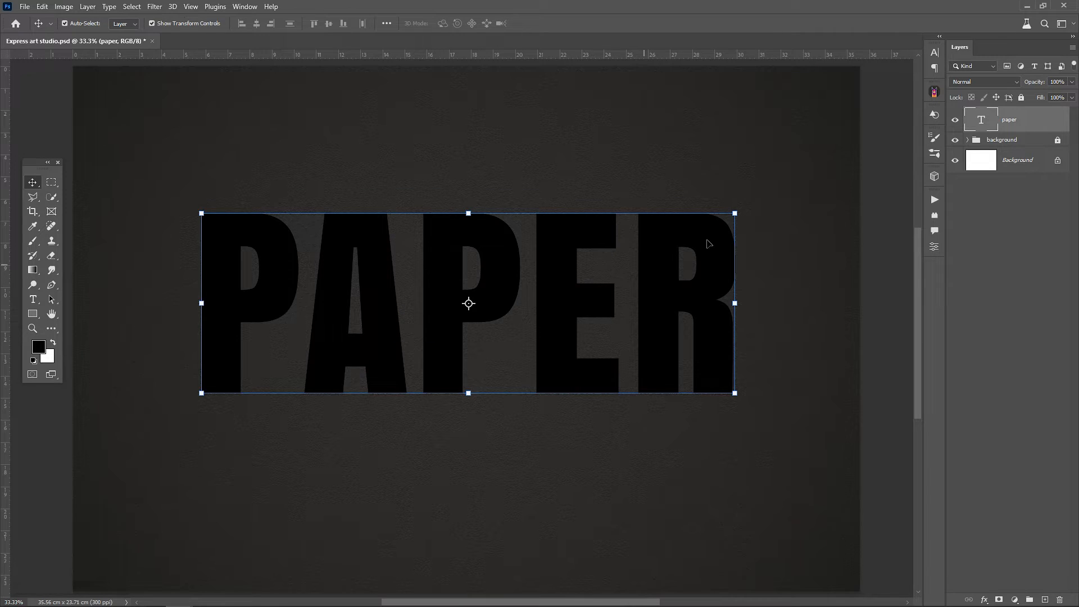
# Convert the 'paper' text to a smart object and duplicate it twice
pyautogui.rightClick(1009, 121)
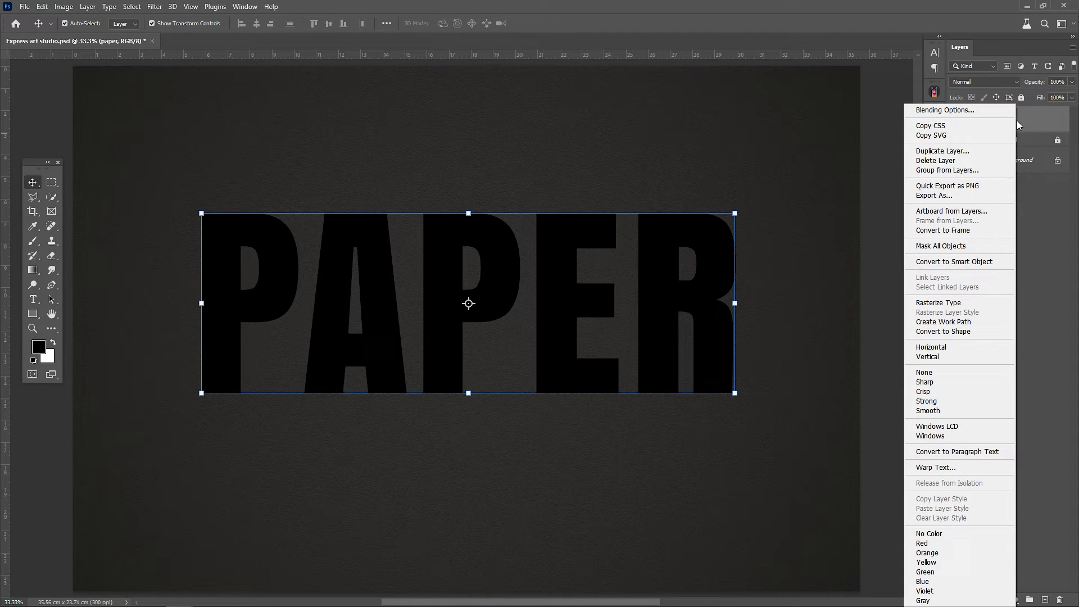
pyautogui.moveTo(951, 212)
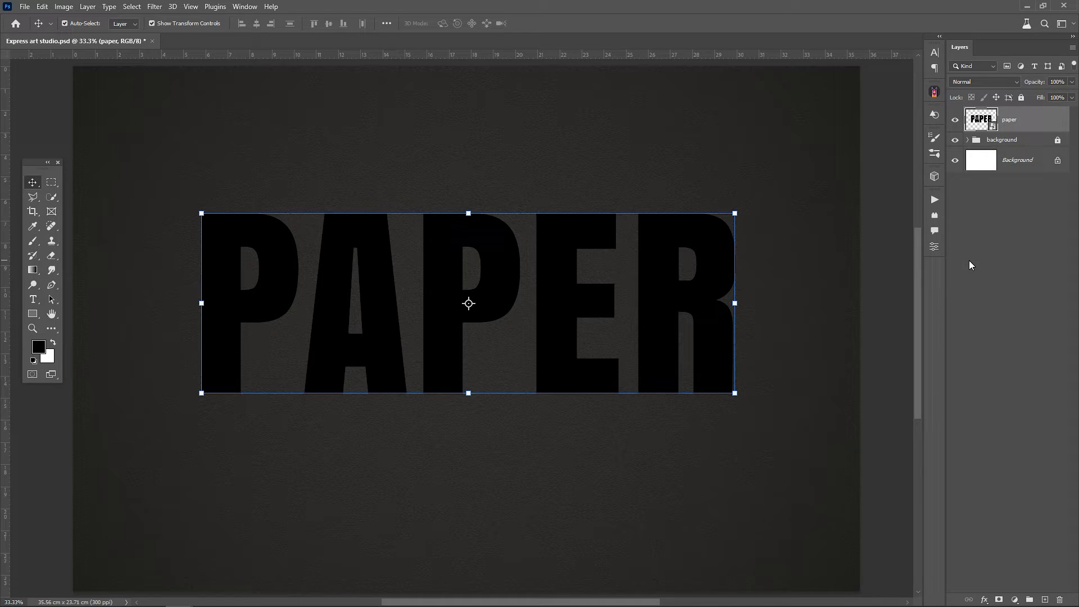
pyautogui.press('ctrl+j')
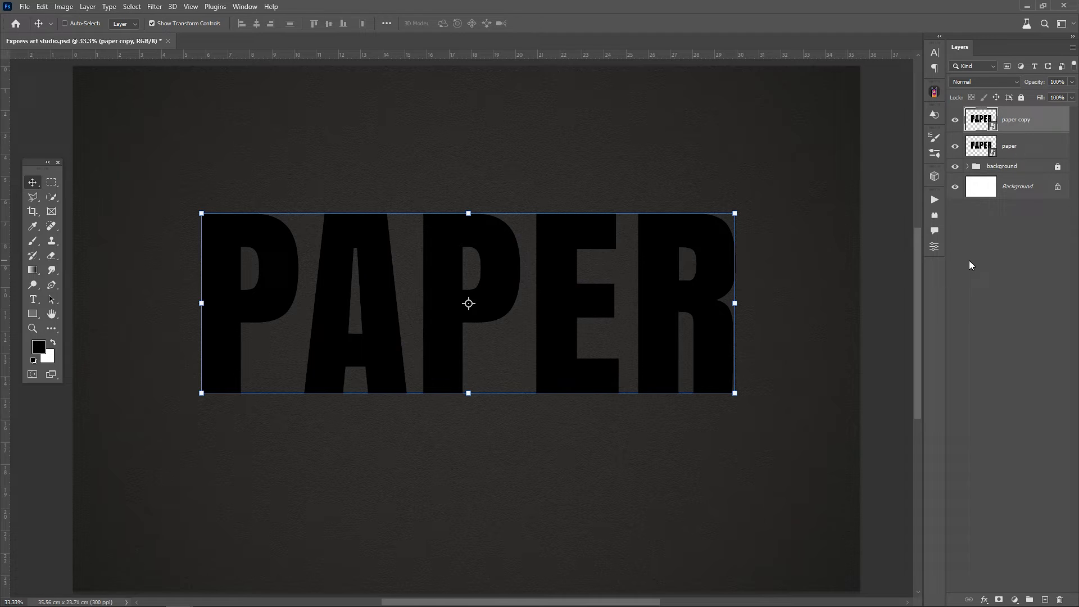
pyautogui.press('ctrl+j')
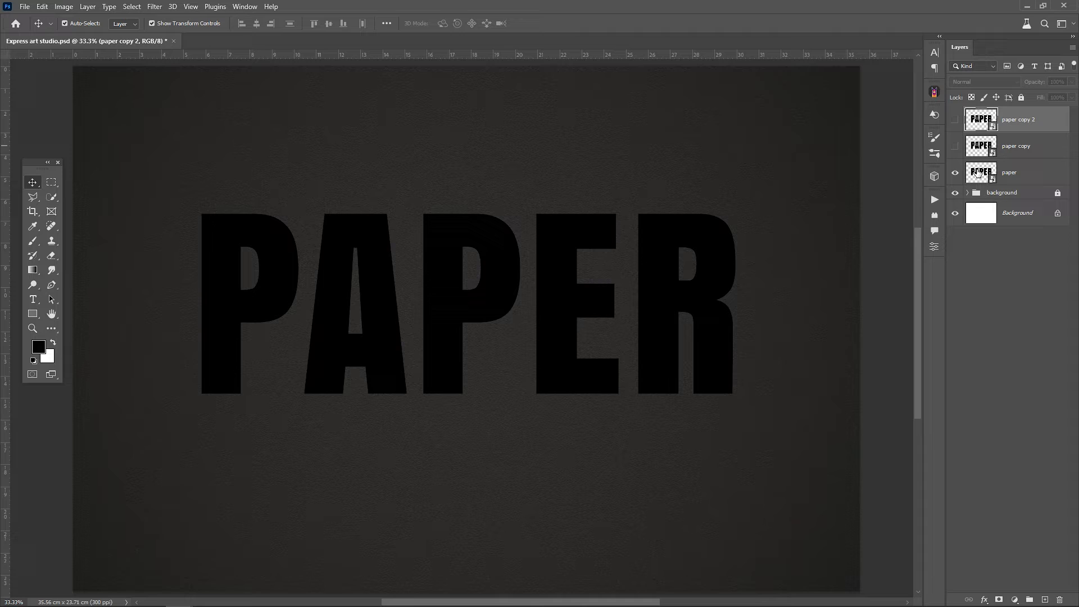
# Paste and scale the burnt paper texture, mask the text to its torn shape and clip the texture into the letters
pyautogui.press('ctrl+v')
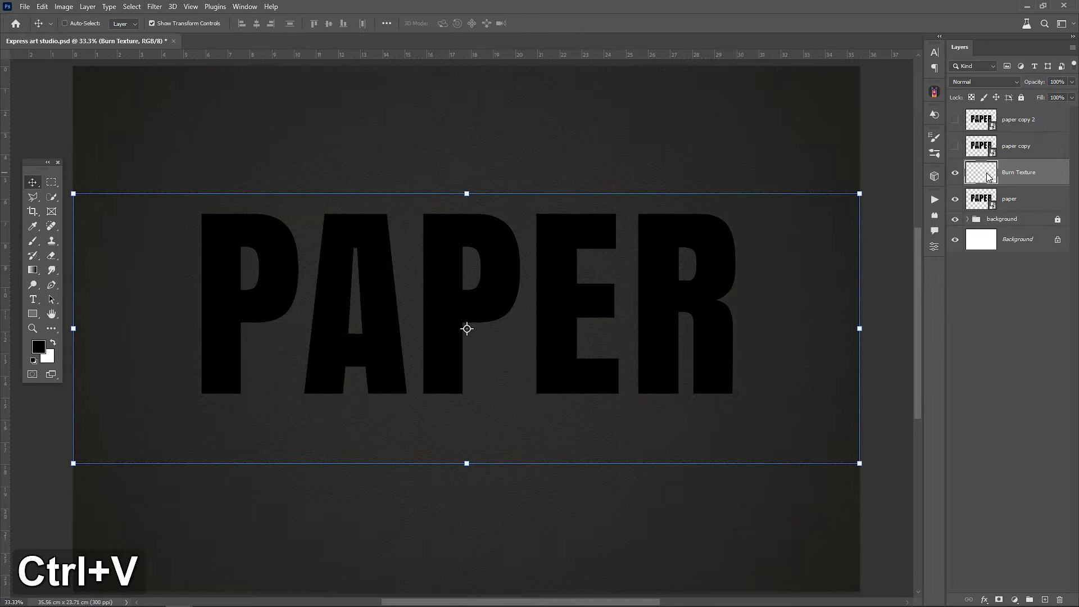
pyautogui.press('ctrl+v')
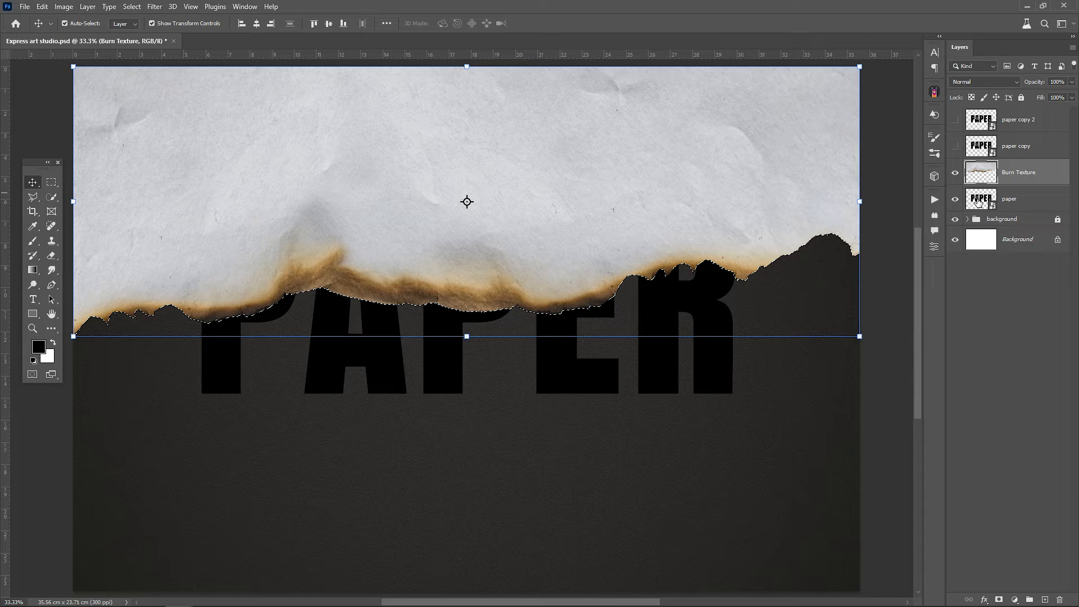
pyautogui.click(1009, 199)
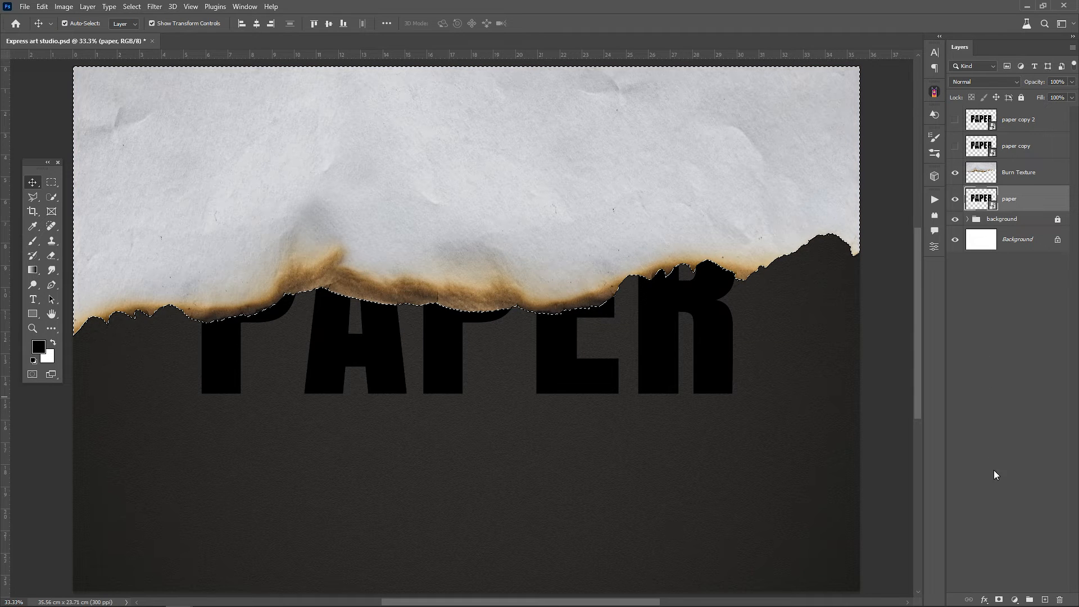
pyautogui.click(1001, 599)
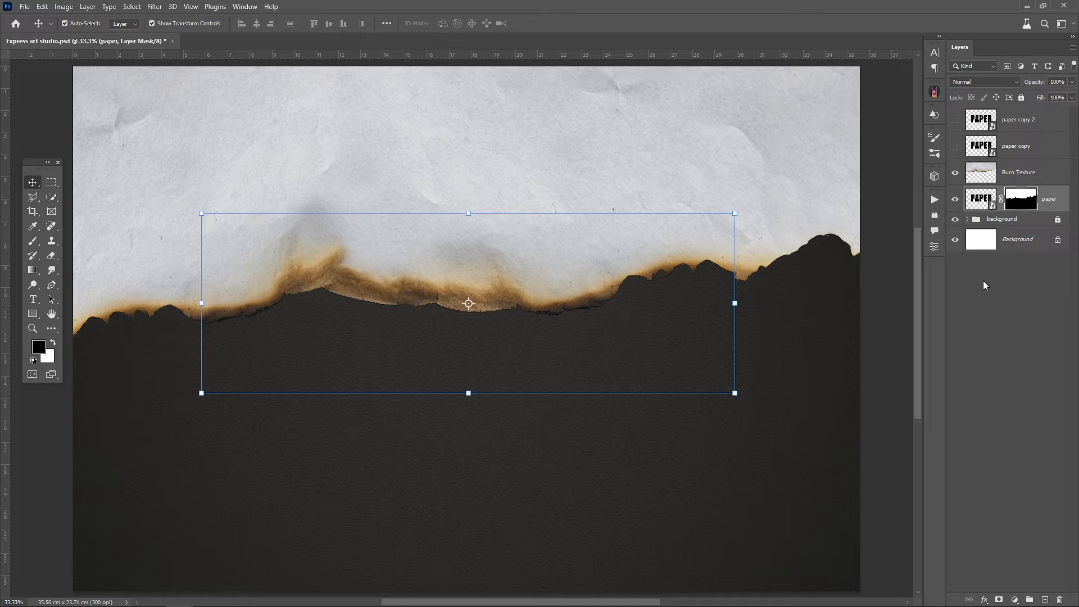
pyautogui.press('alt')
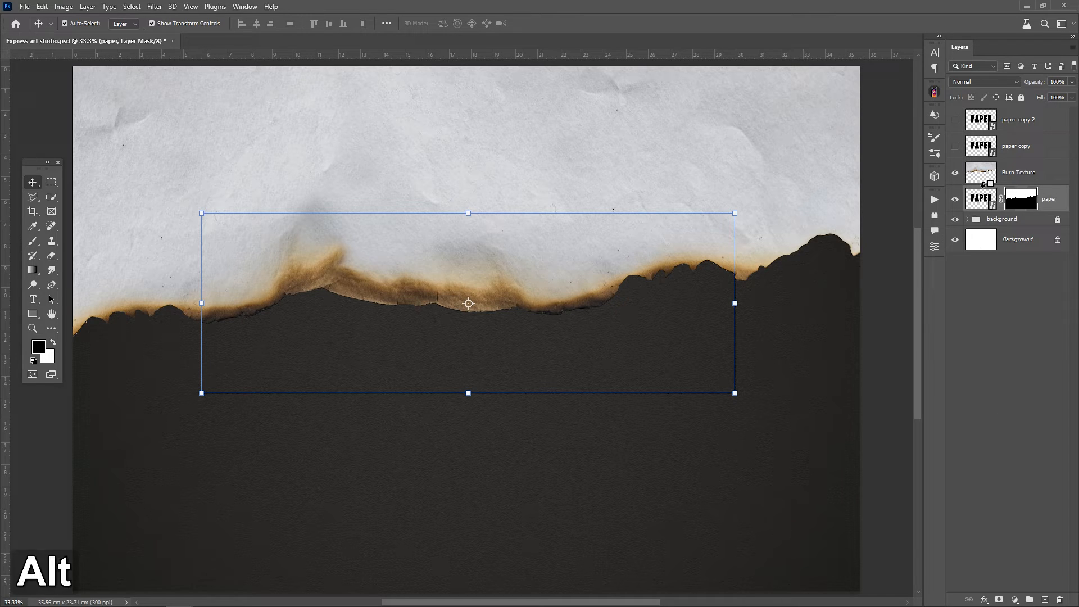
pyautogui.click(999, 172)
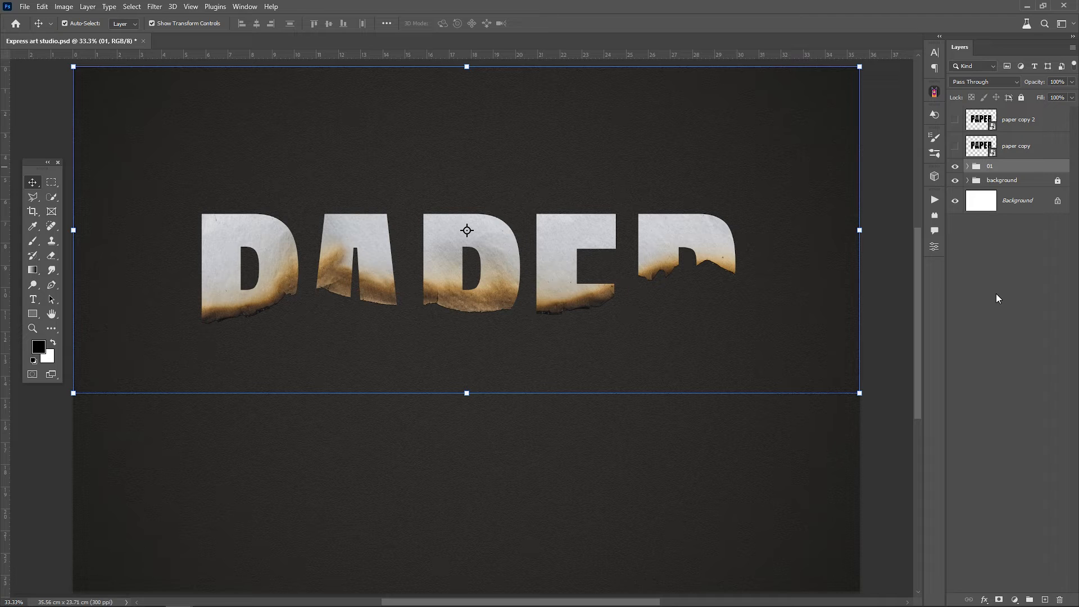
pyautogui.moveTo(974, 154)
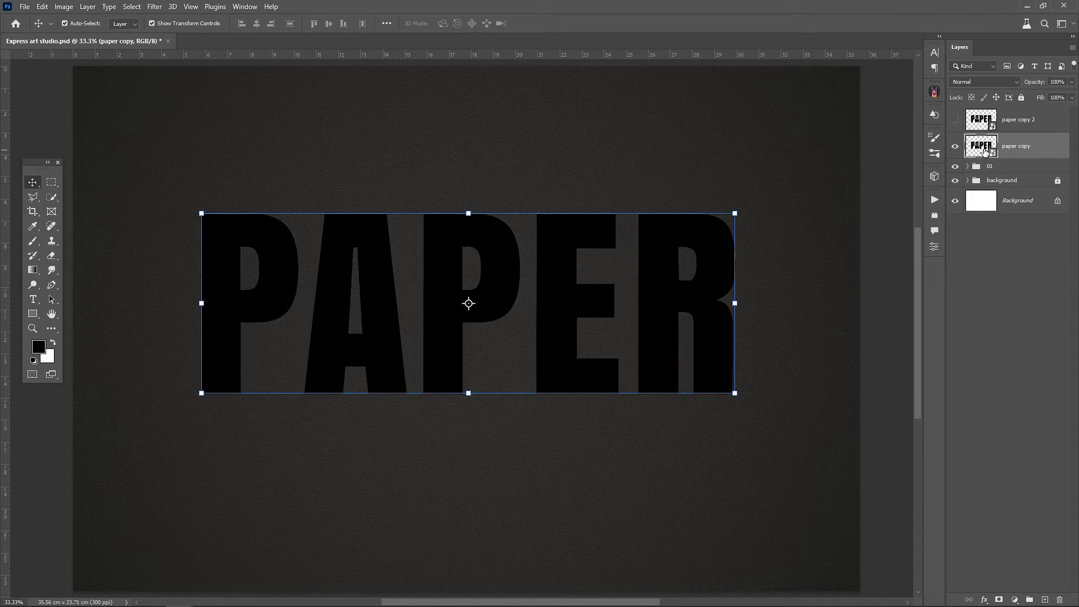
# Paste a flipped copy of the burnt texture and clip it into the lower half of the letters
pyautogui.press('ctrl+v')
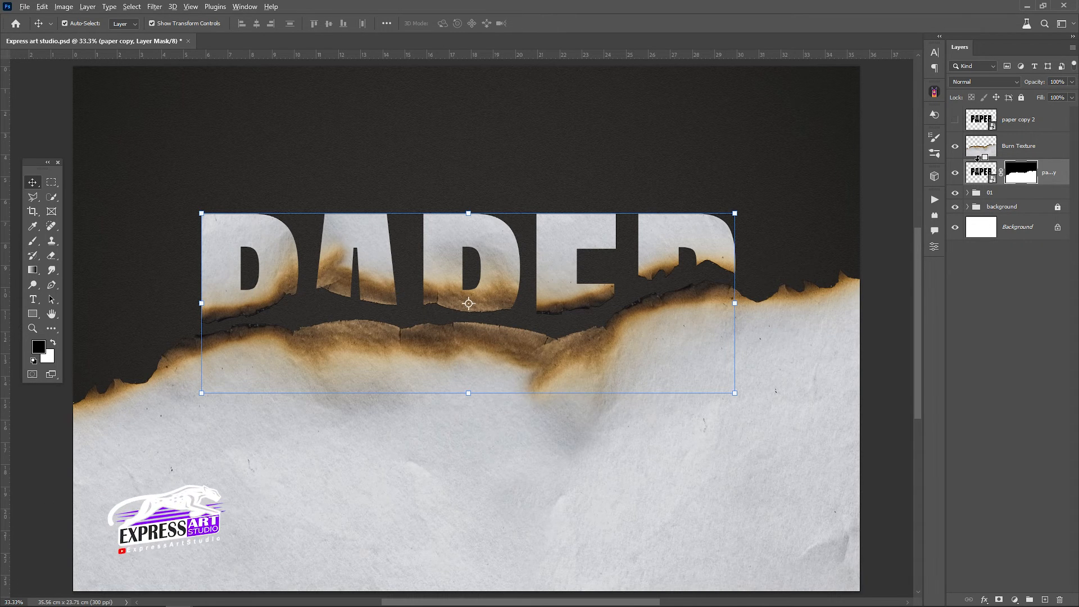
pyautogui.click(1018, 145)
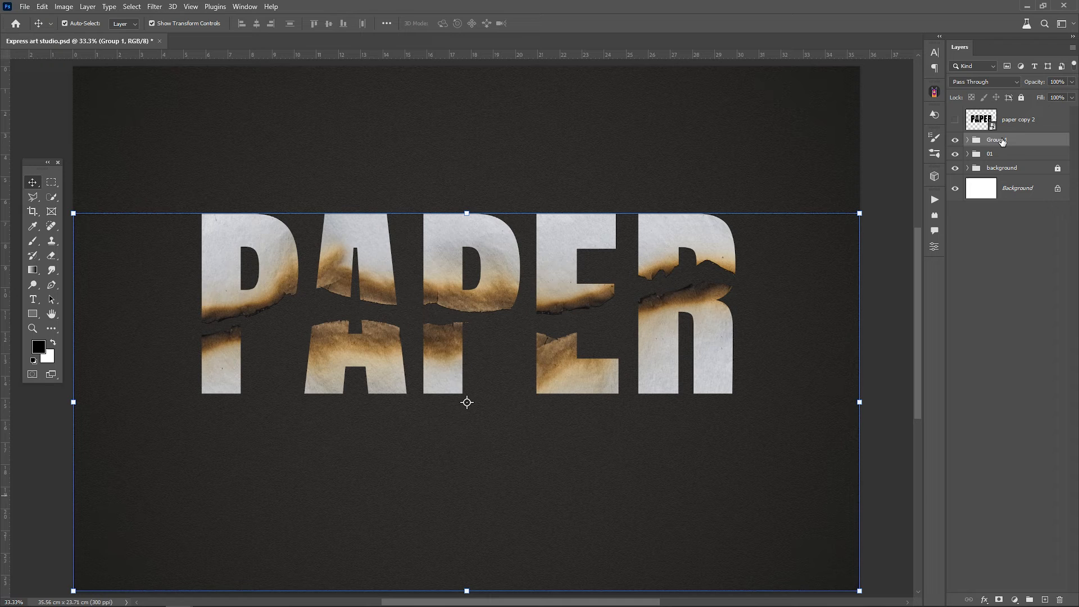
# Group both textured halves into 'fx' and apply a soft Drop Shadow layer style
pyautogui.write('fx')
pyautogui.press('Enter')
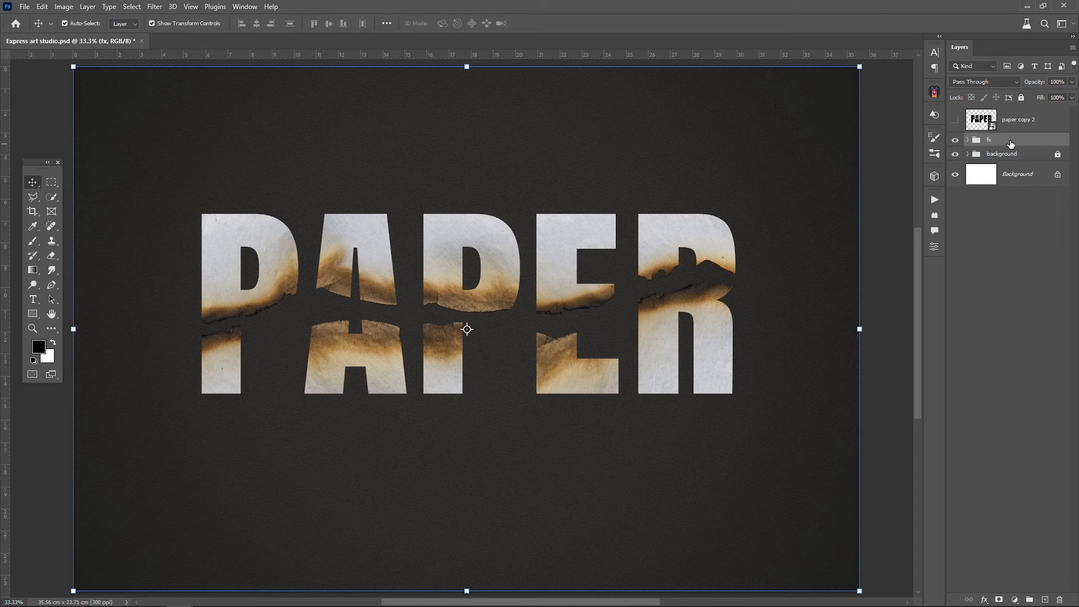
pyautogui.doubleClick(1002, 139)
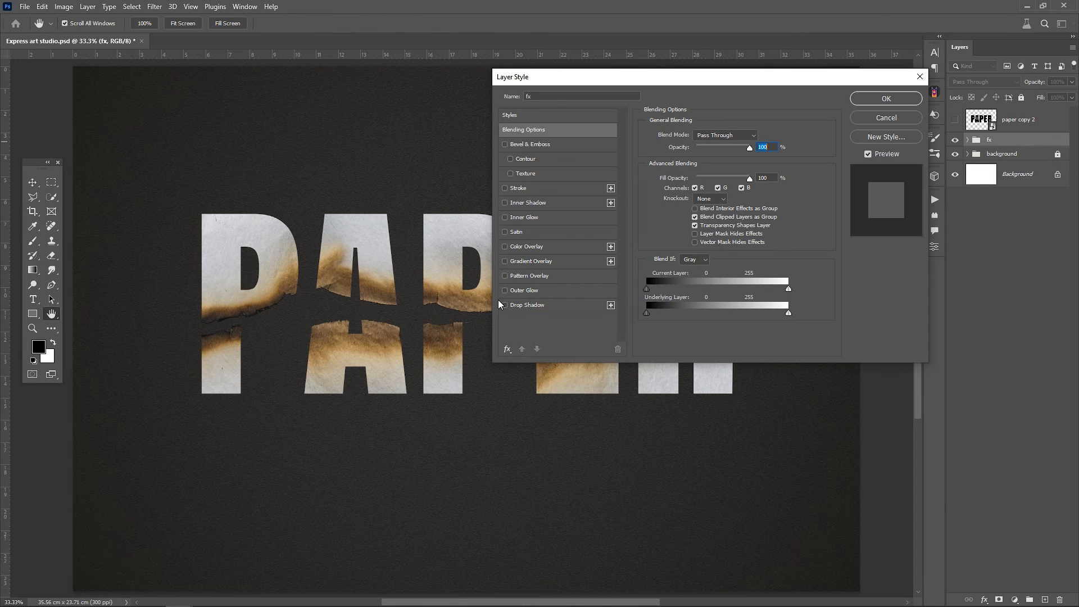
pyautogui.click(527, 305)
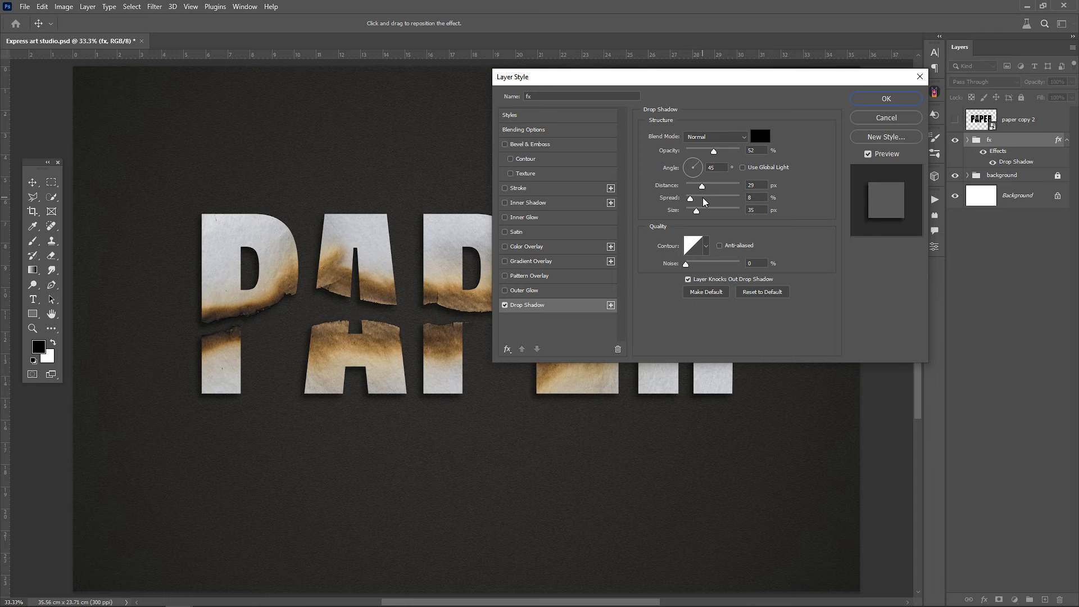
pyautogui.click(886, 99)
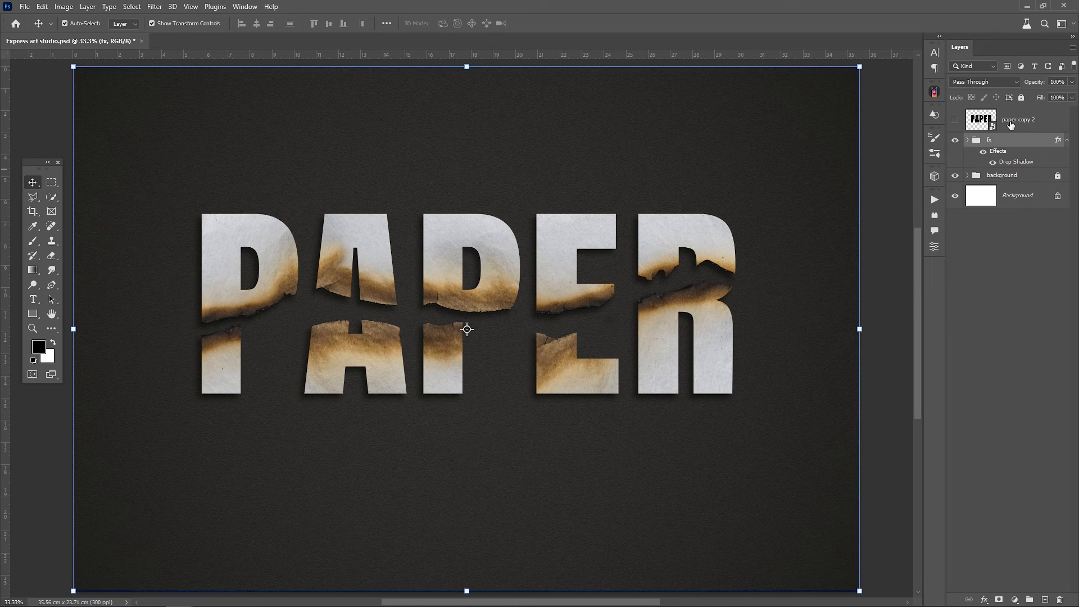
# Inside the 'paper copy 2' smart object, retype the word as HELLO and resize it to fill the canvas
pyautogui.doubleClick(1018, 119)
pyautogui.write('HE')
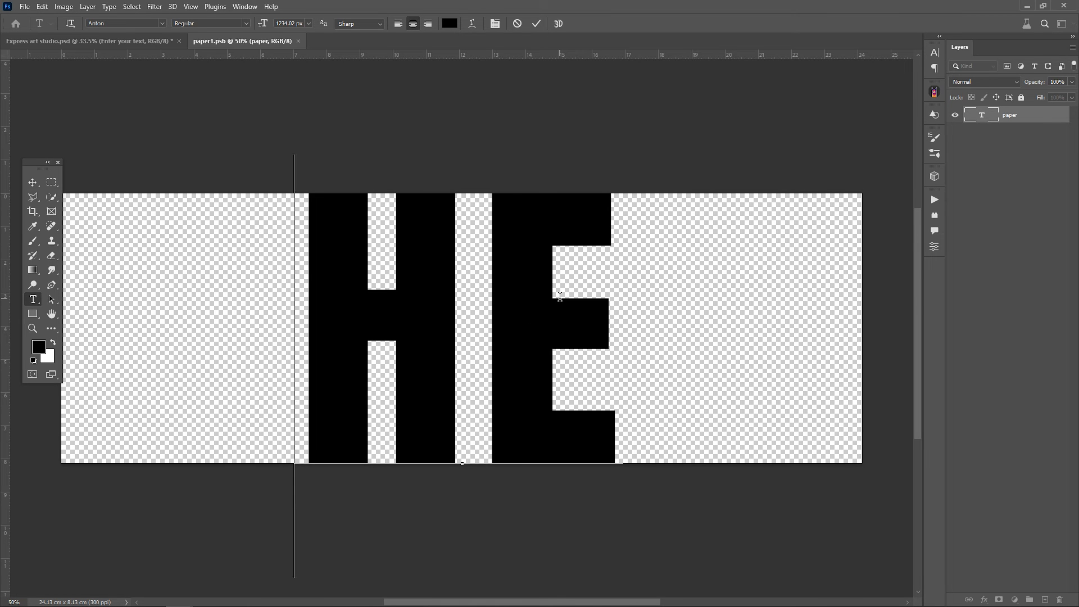
pyautogui.write('LLO')
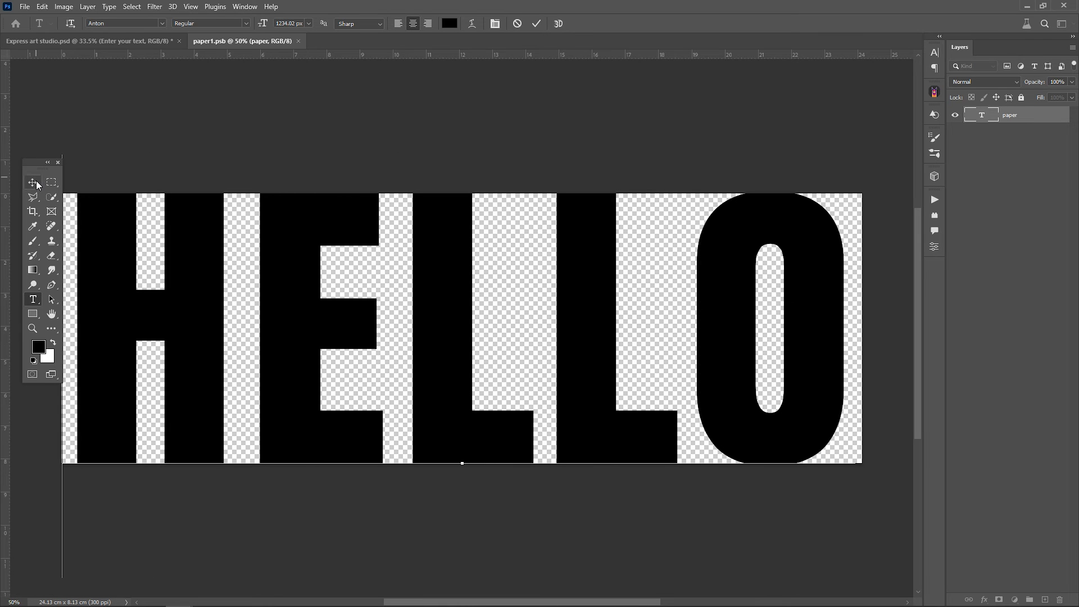
pyautogui.click(31, 182)
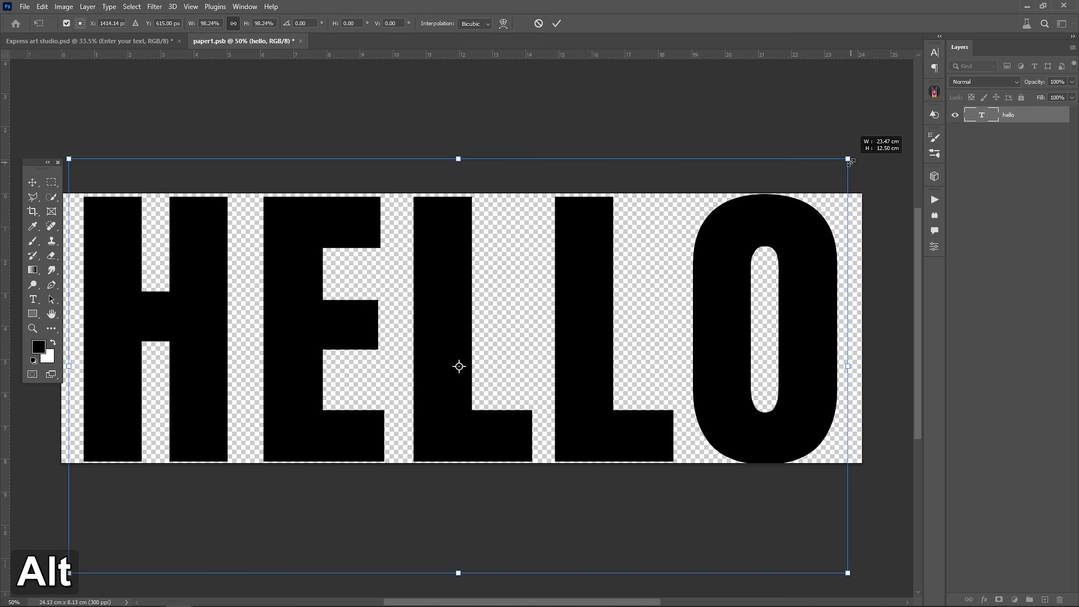
pyautogui.press('Return')
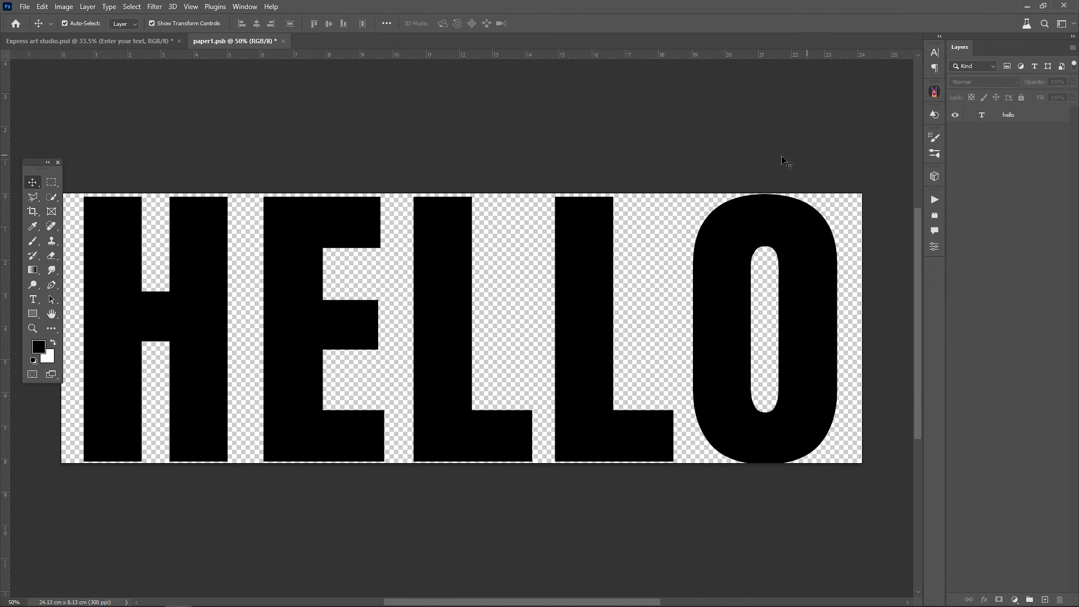
# Save paper1.psb and return to Express art studio.psd, where the effect now reads HELLO
pyautogui.click(24, 7)
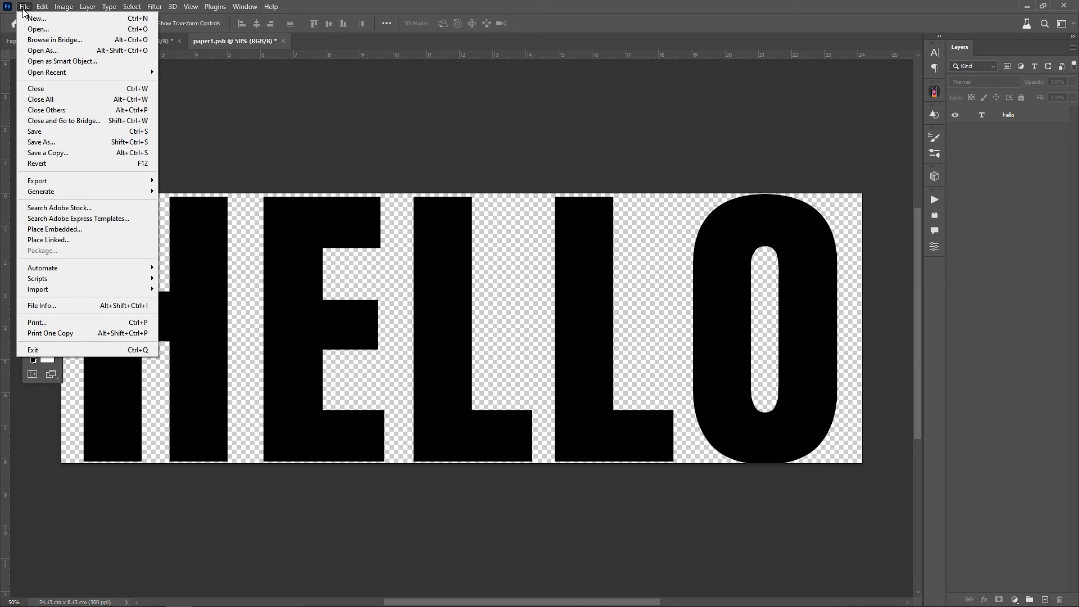
pyautogui.moveTo(40, 132)
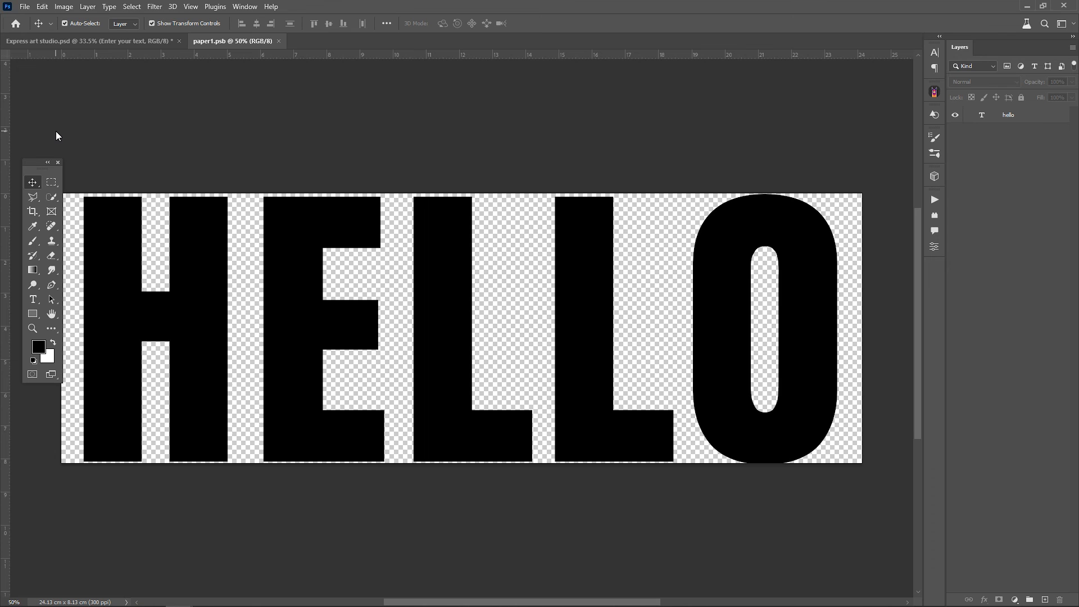
pyautogui.click(90, 41)
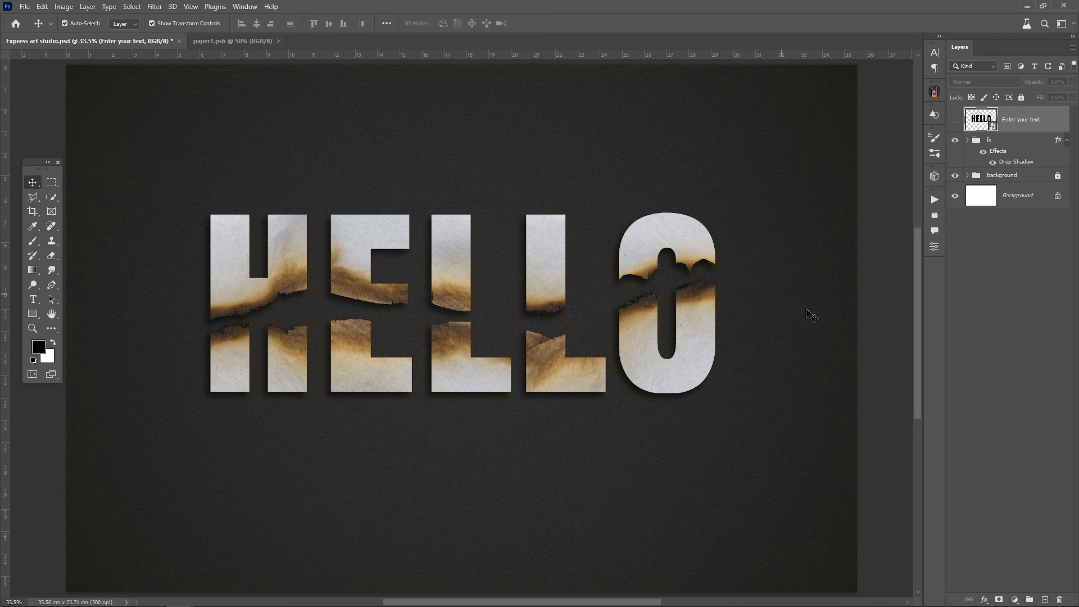
pyautogui.moveTo(873, 367)
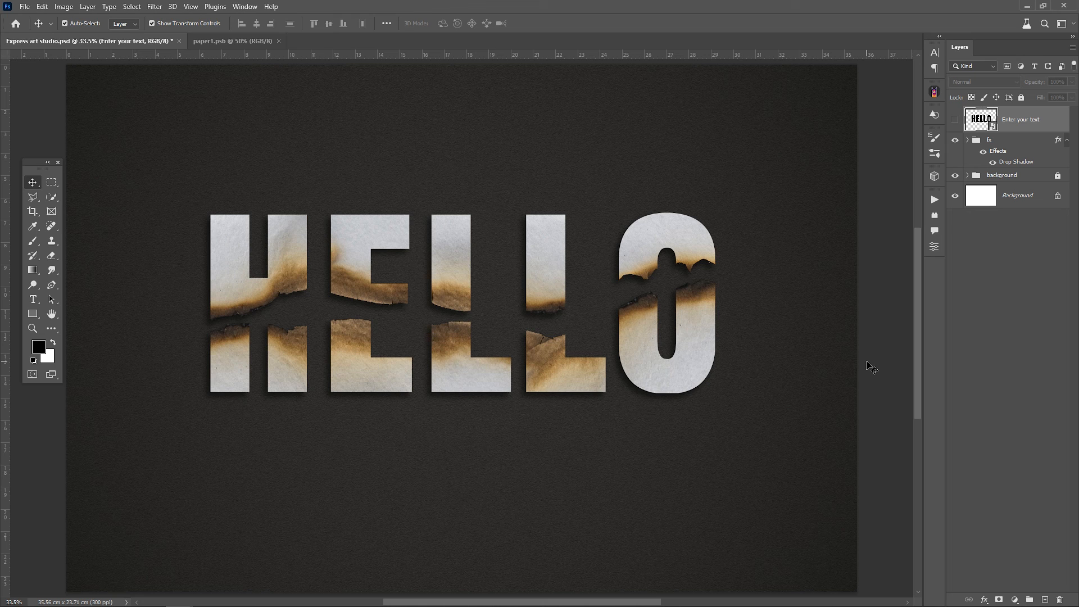